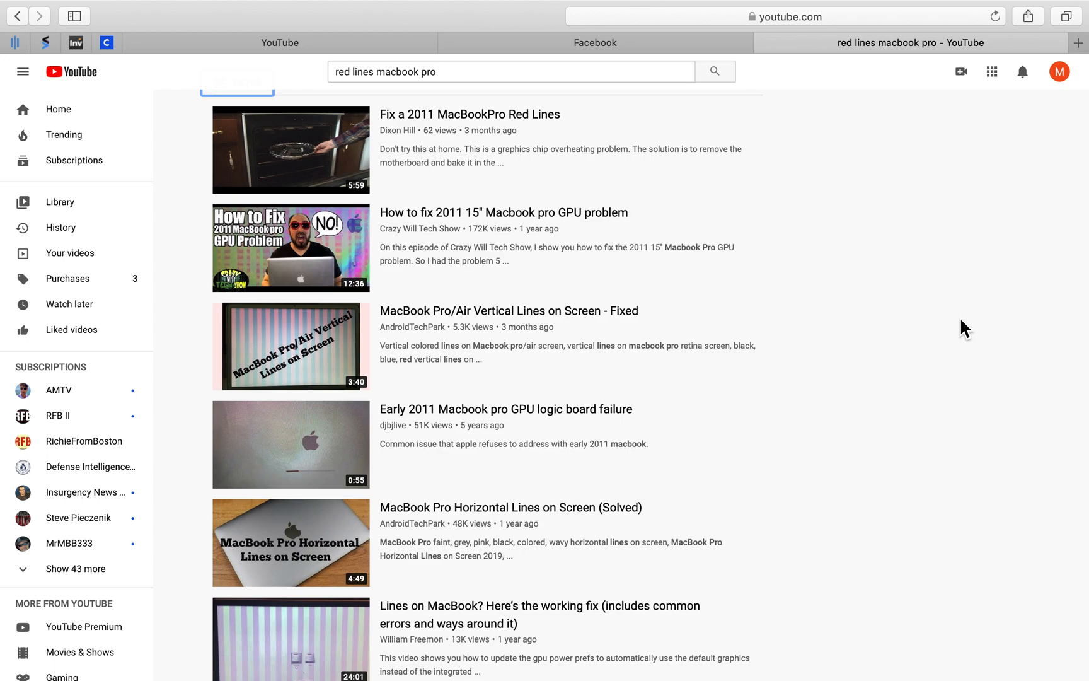
# - Scroll further through the 'red lines macbook pro' YouTube results showing repair videos
pyautogui.scroll(-3)
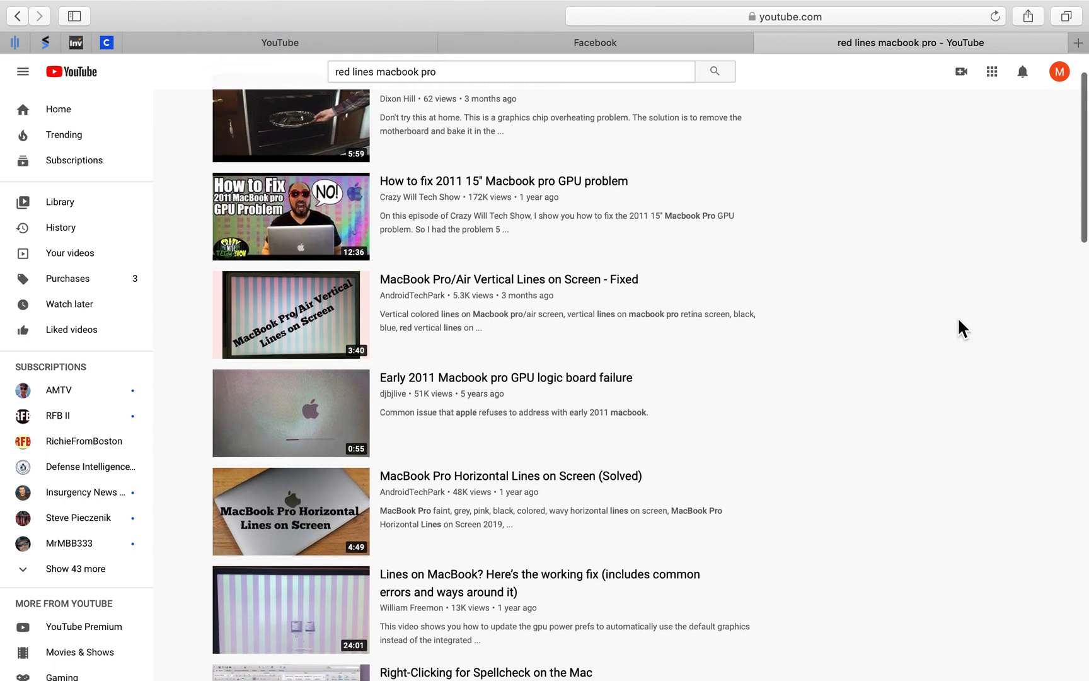
pyautogui.moveTo(935, 329)
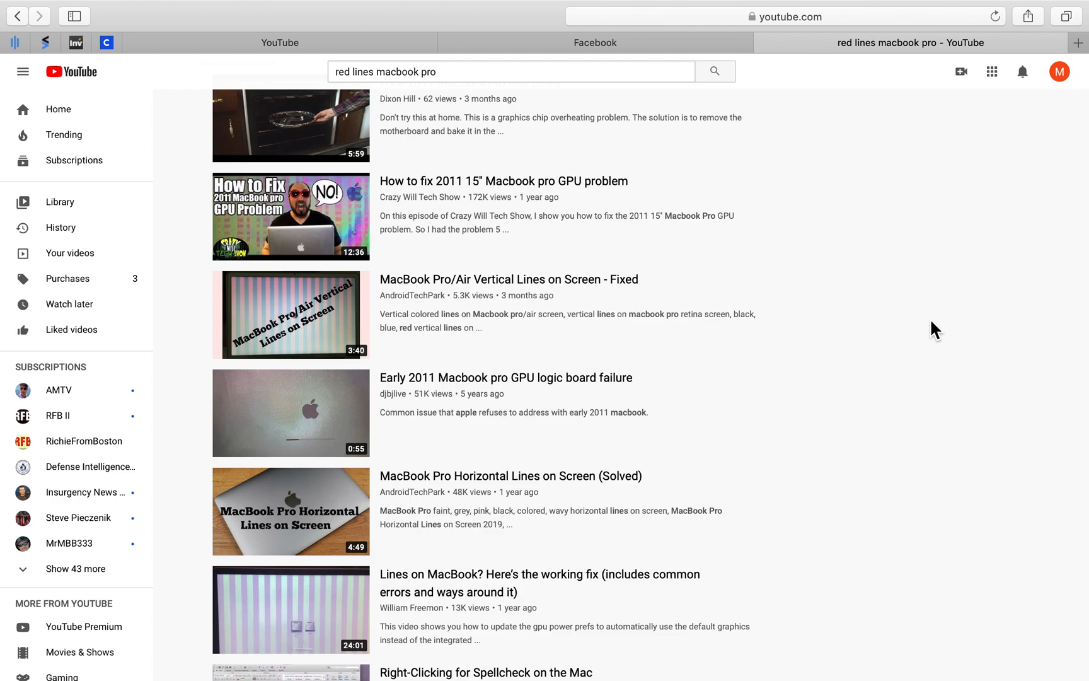
pyautogui.moveTo(916, 299)
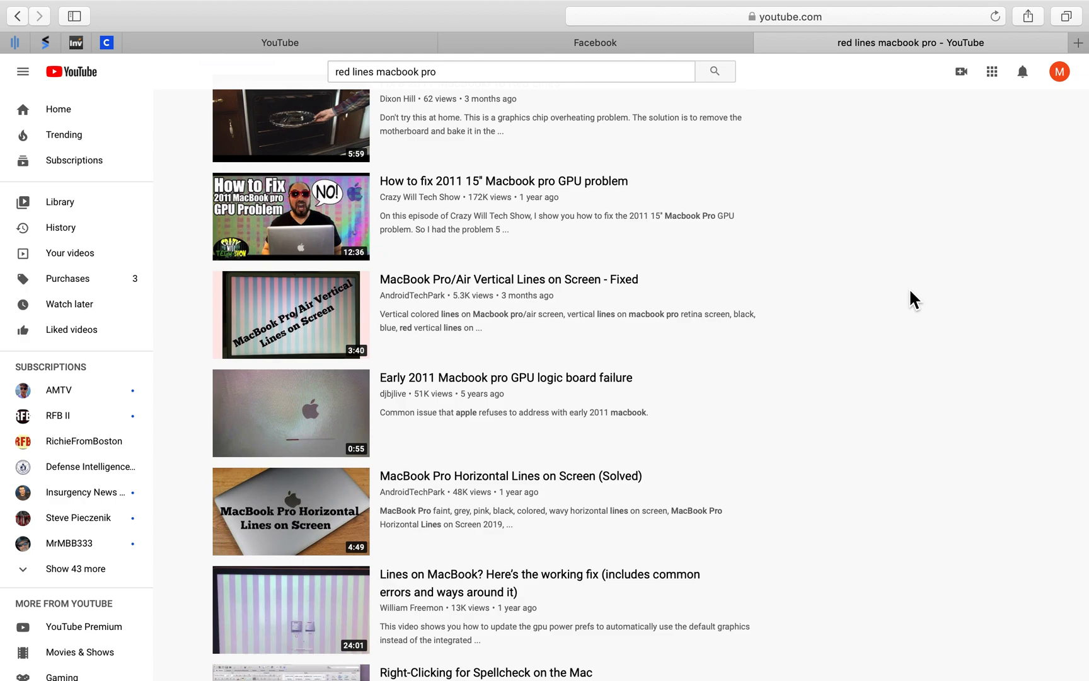
pyautogui.moveTo(882, 293)
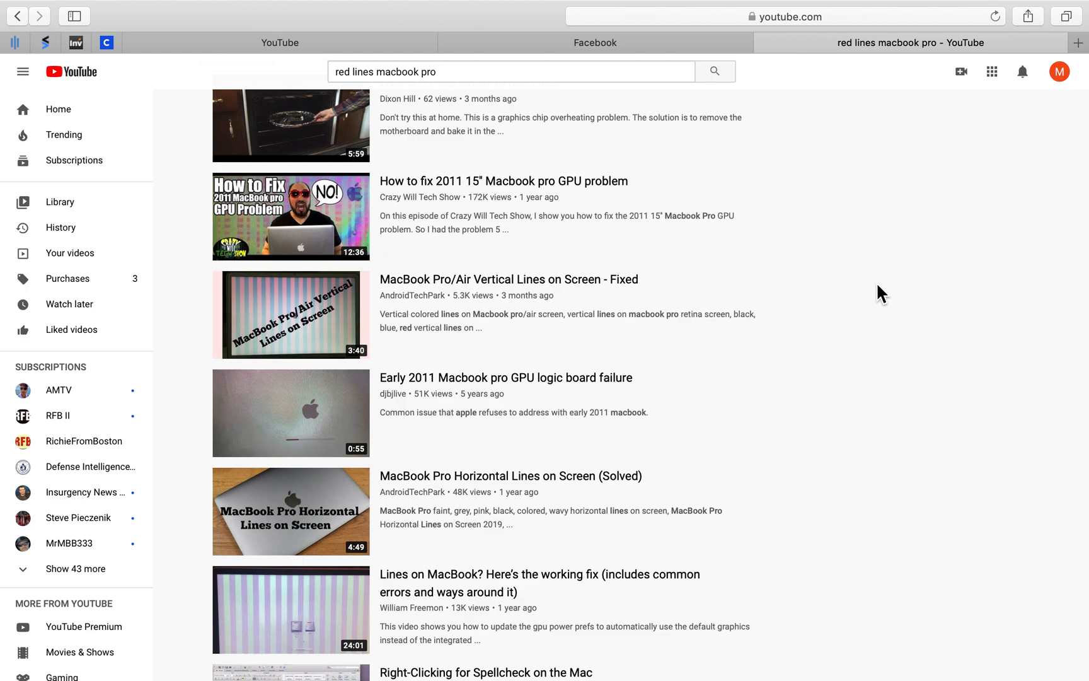
pyautogui.moveTo(856, 276)
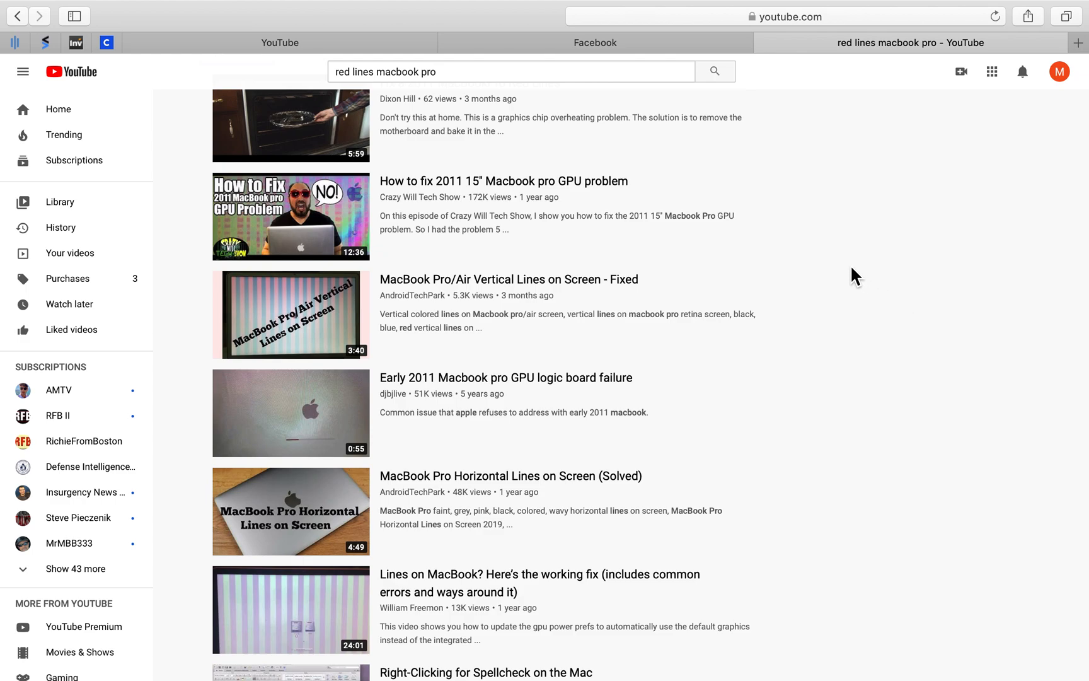
pyautogui.moveTo(840, 262)
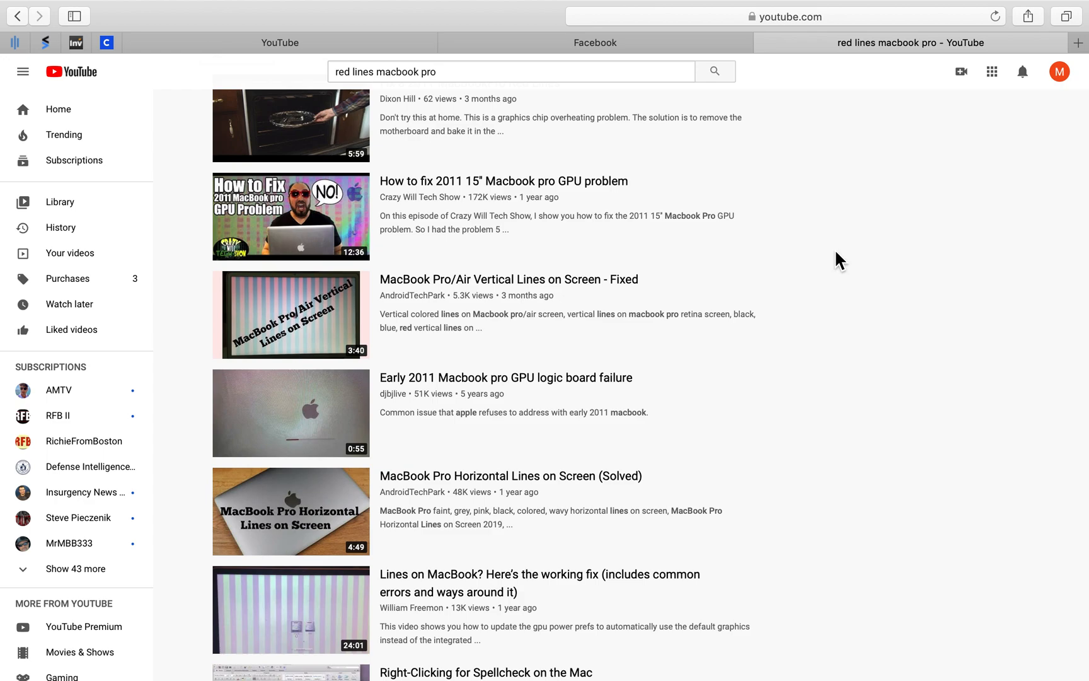
pyautogui.moveTo(499, 378)
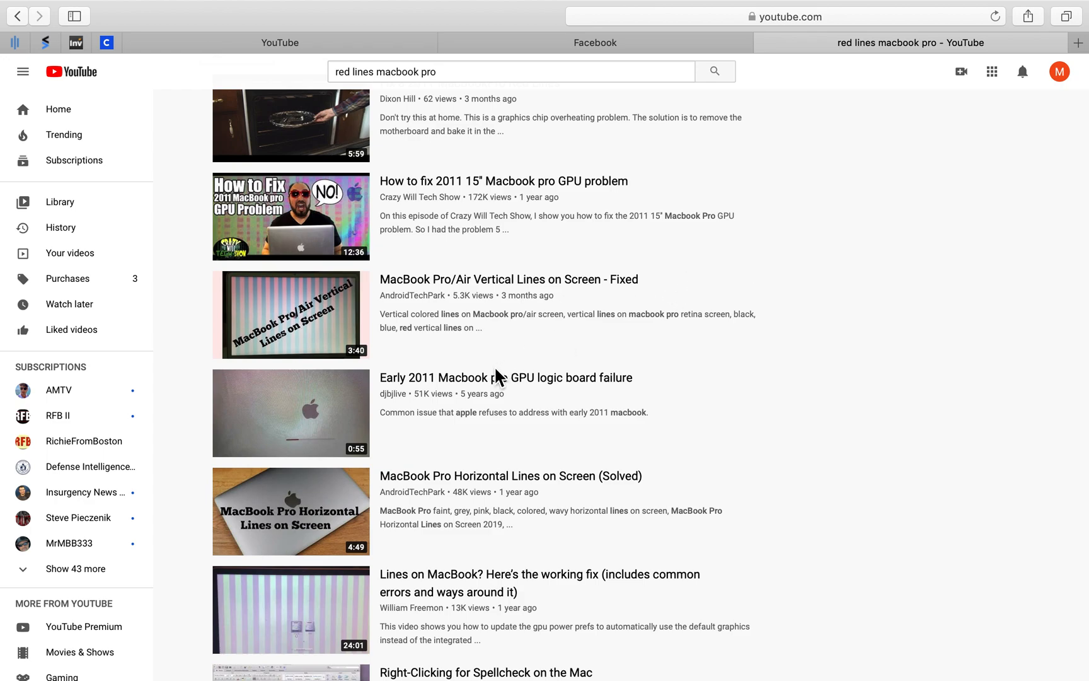
pyautogui.moveTo(419, 323)
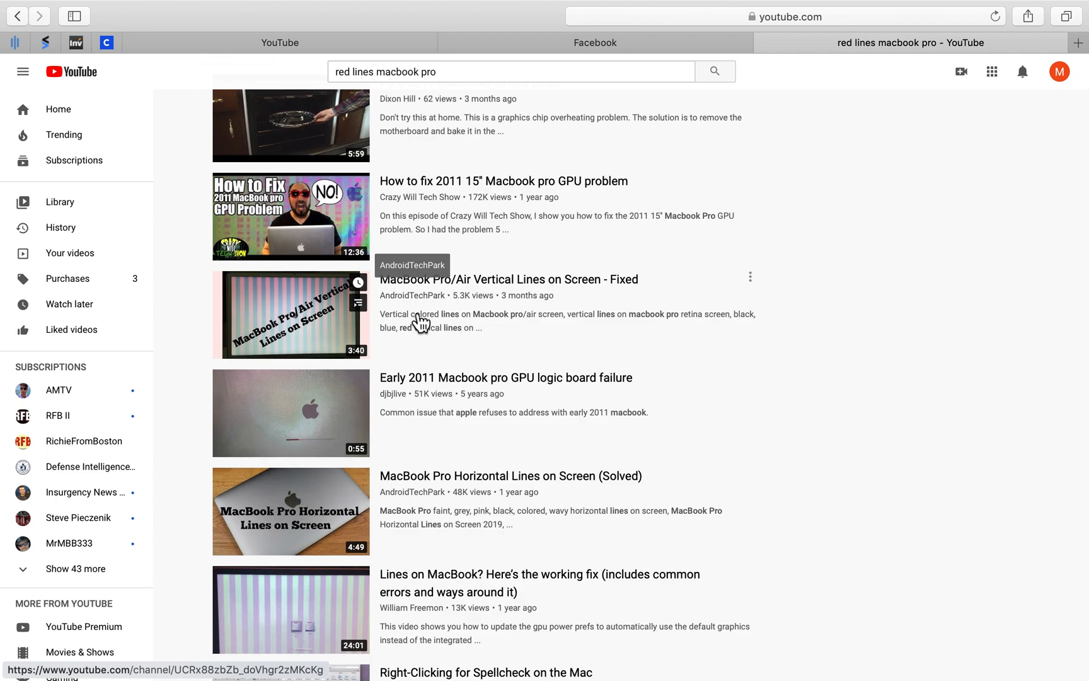
pyautogui.moveTo(583, 316)
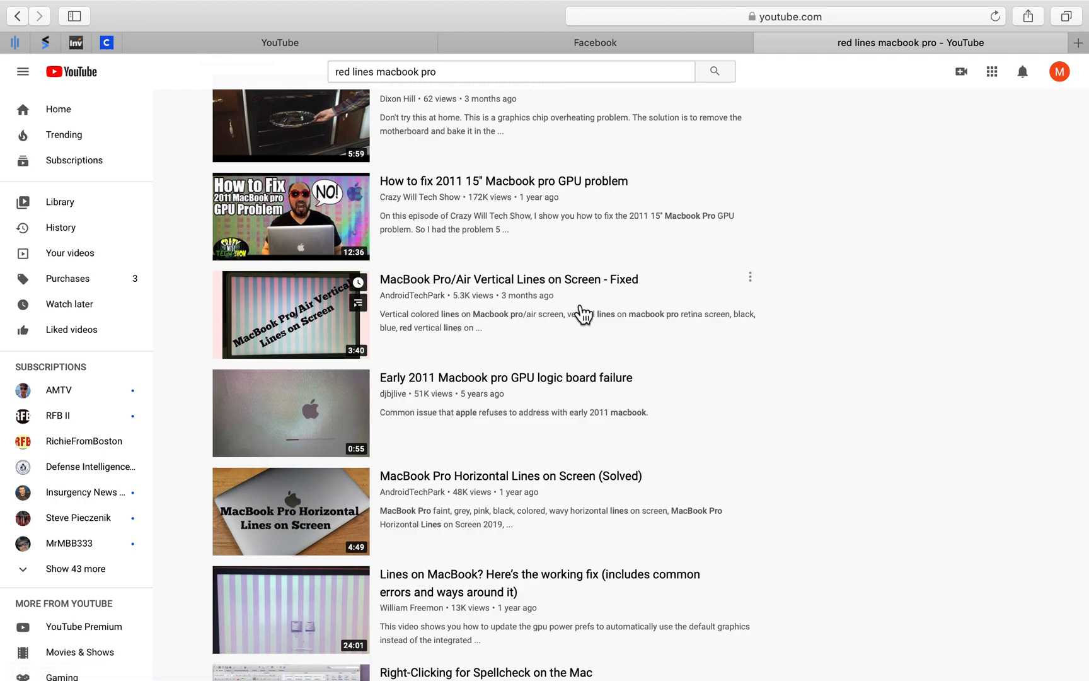
pyautogui.moveTo(596, 341)
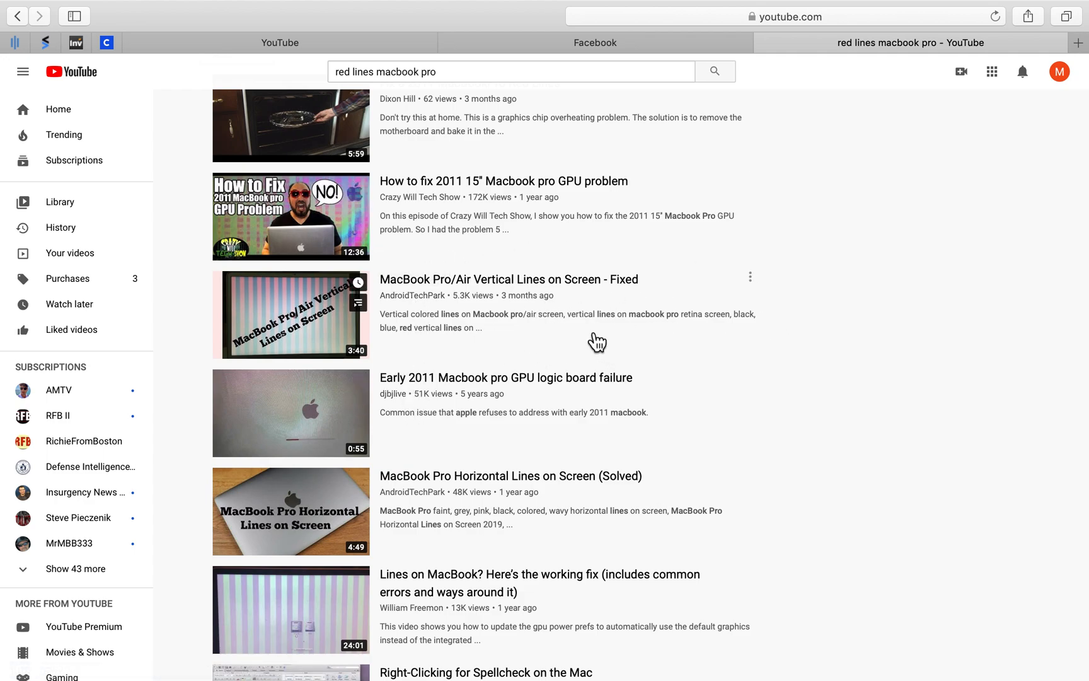
pyautogui.scroll(-3)
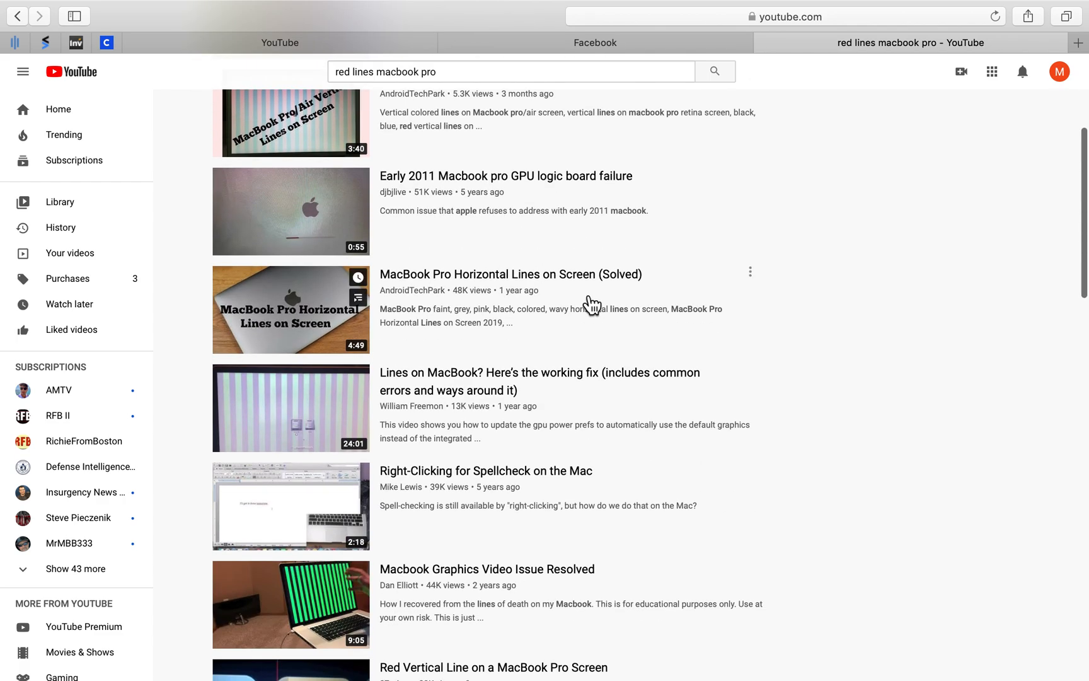
pyautogui.moveTo(771, 426)
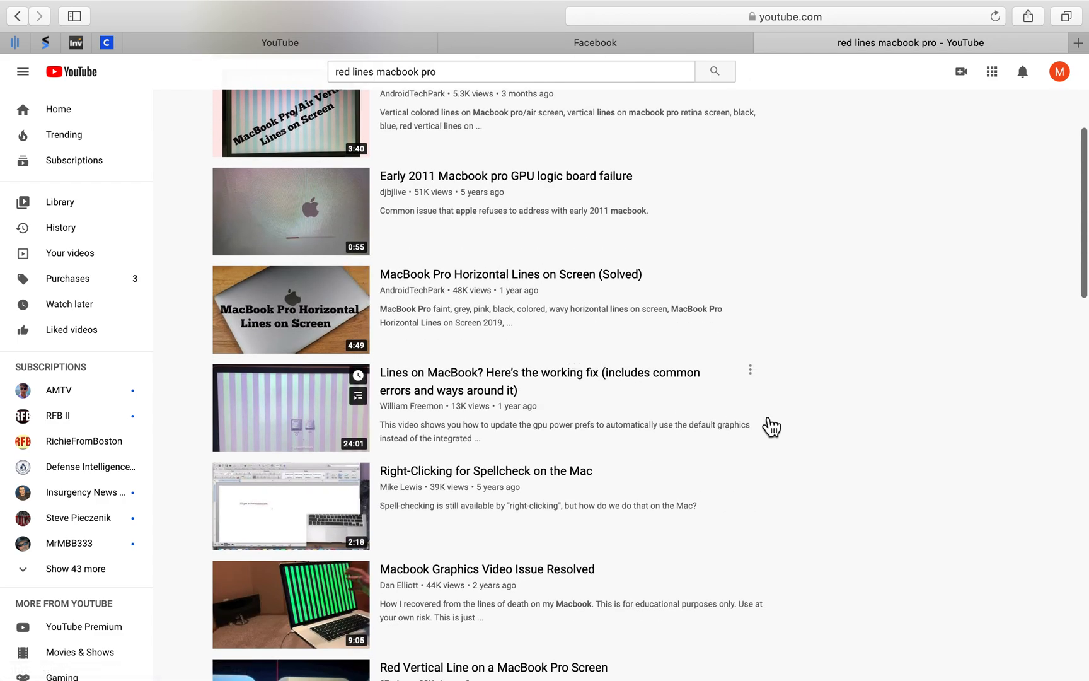
pyautogui.scroll(-3)
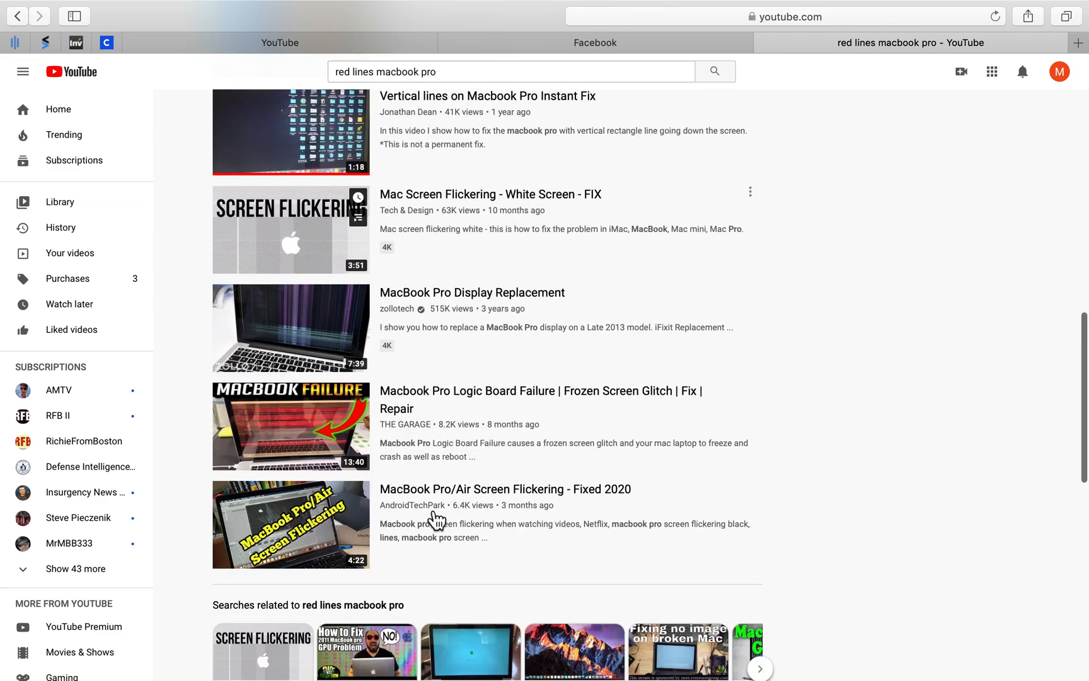
pyautogui.scroll(-3)
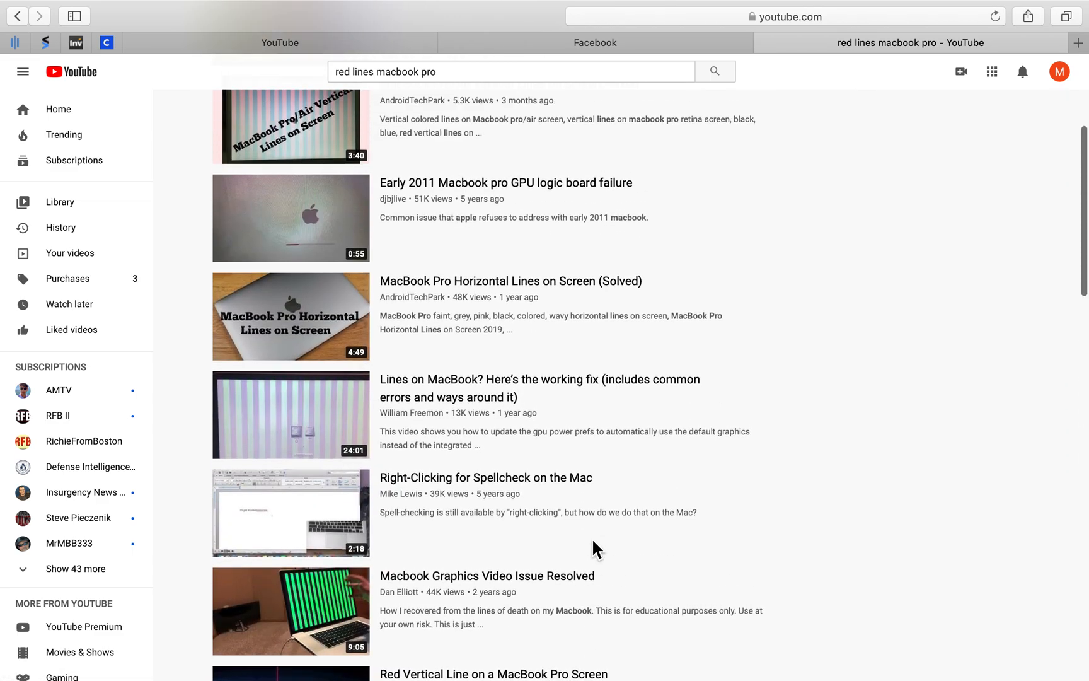
pyautogui.scroll(3)
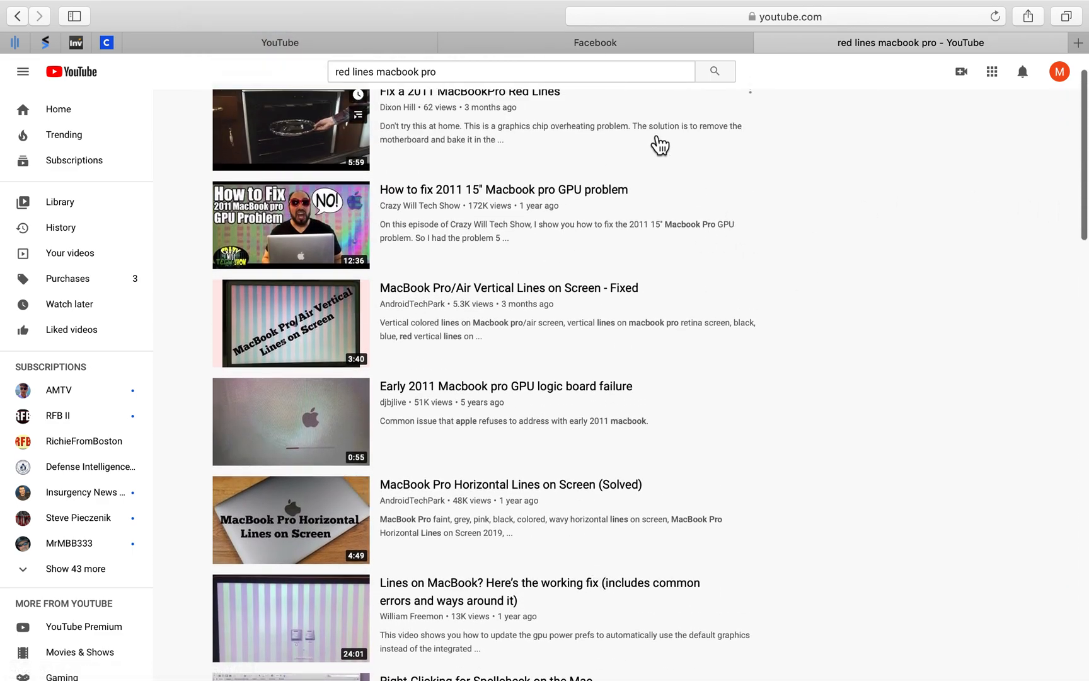
pyautogui.moveTo(793, 297)
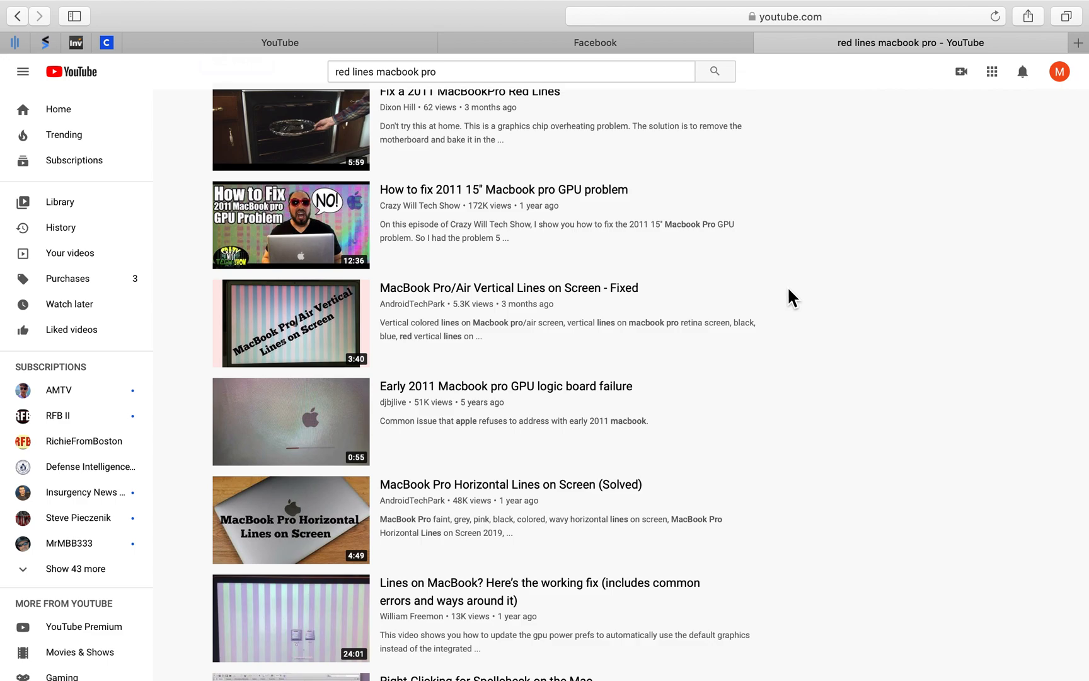
pyautogui.moveTo(801, 307)
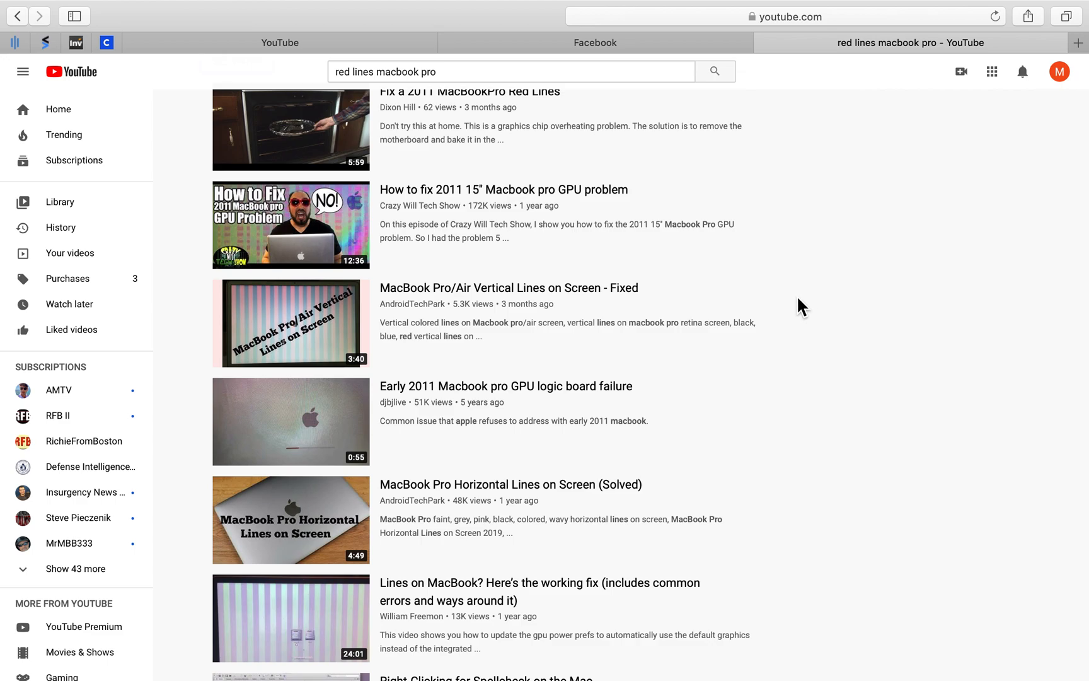
pyautogui.moveTo(748, 276)
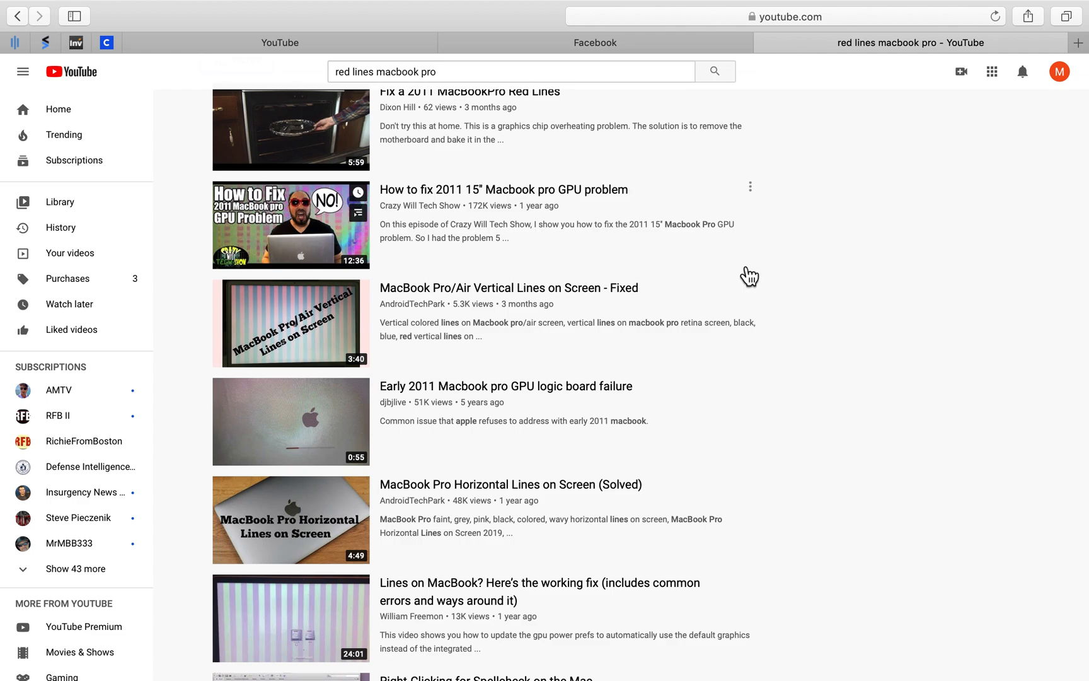
pyautogui.moveTo(733, 268)
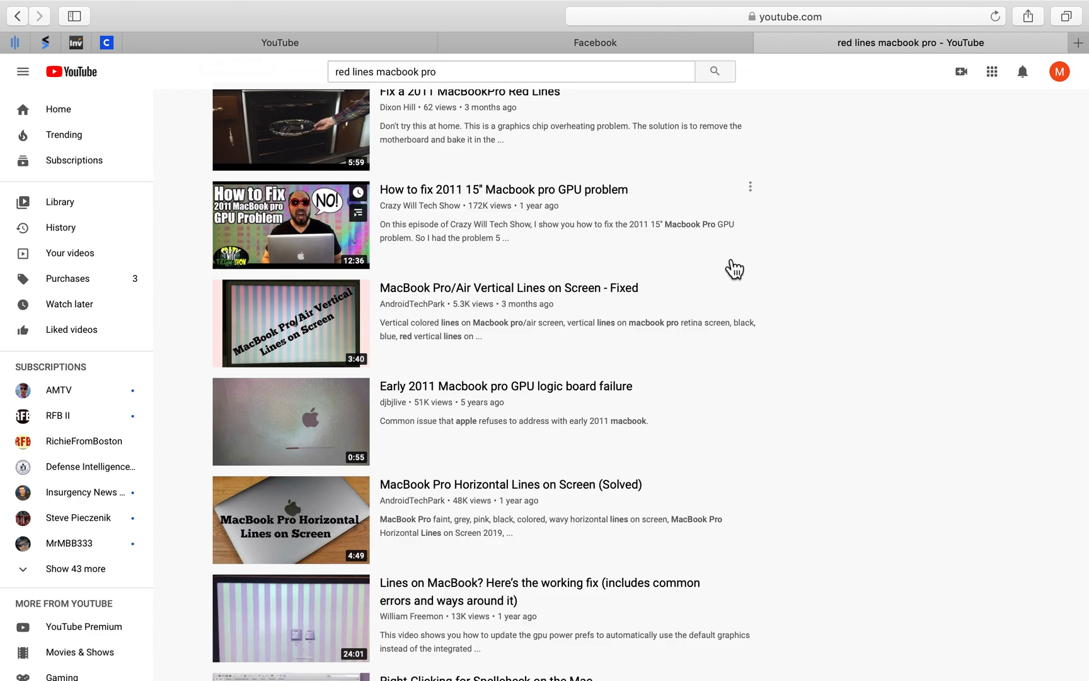
pyautogui.moveTo(731, 261)
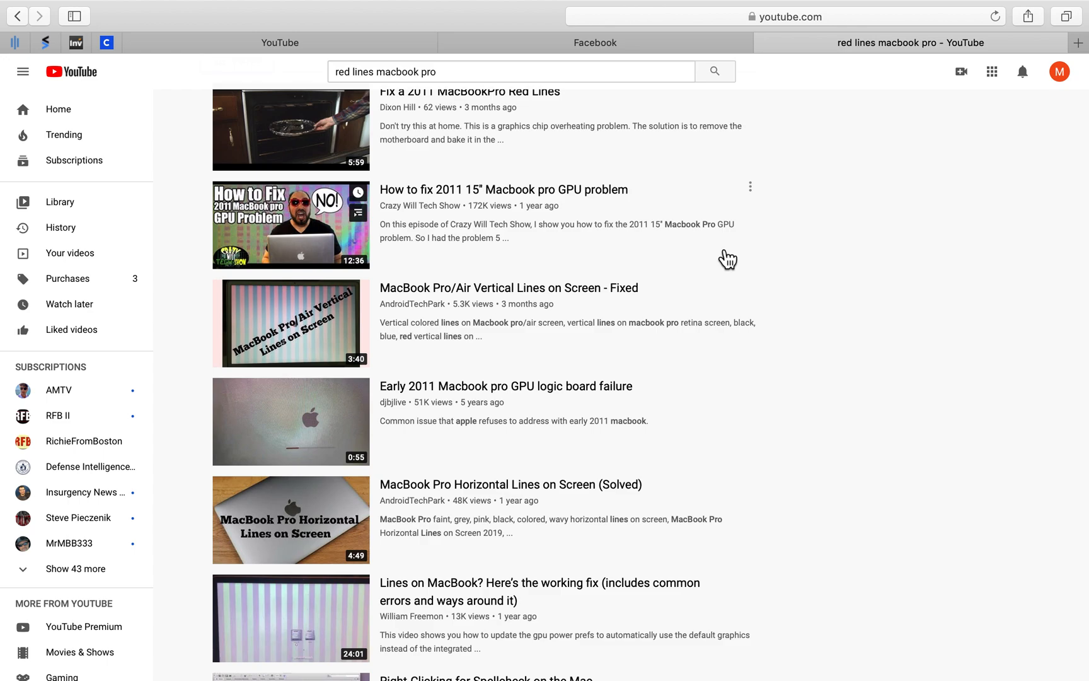
pyautogui.moveTo(702, 283)
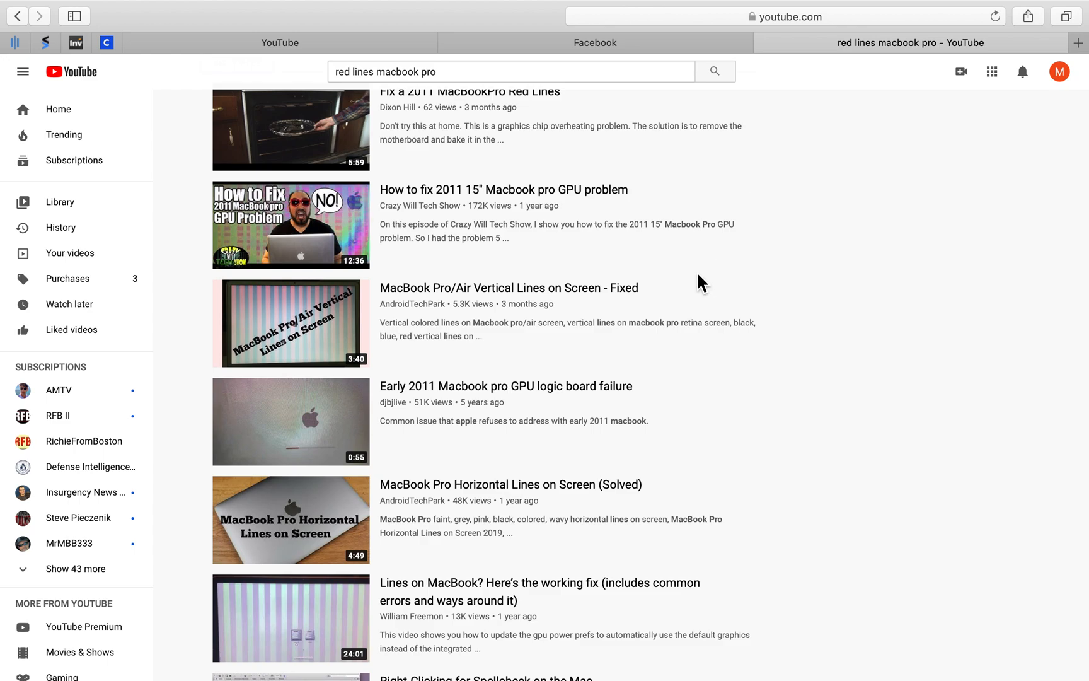
pyautogui.moveTo(680, 285)
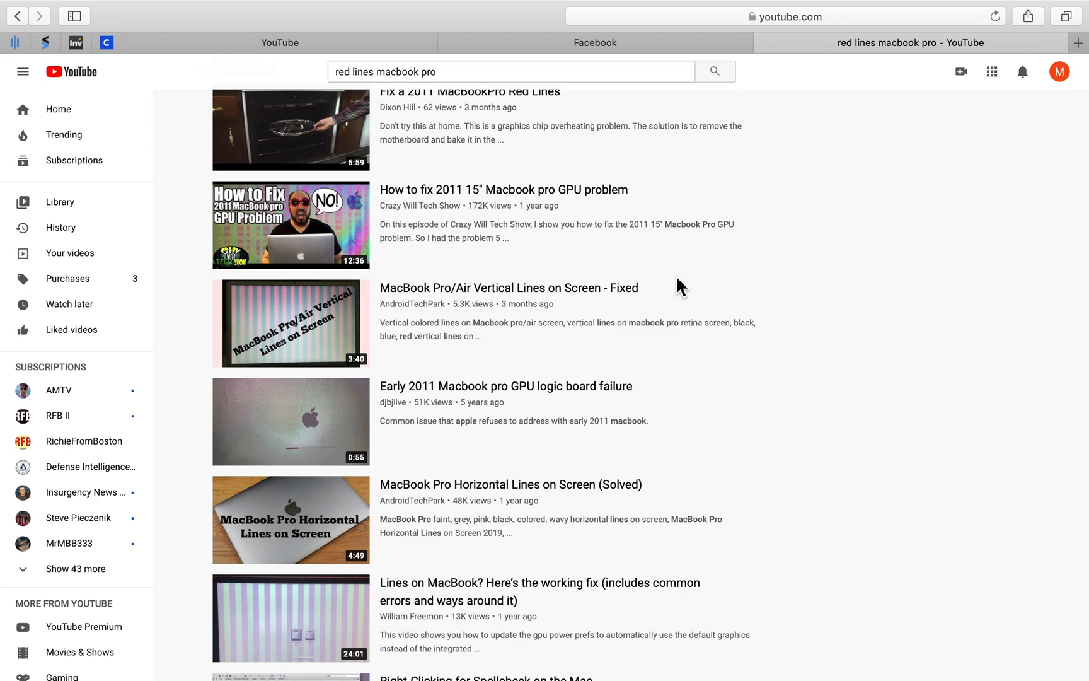
pyautogui.moveTo(719, 297)
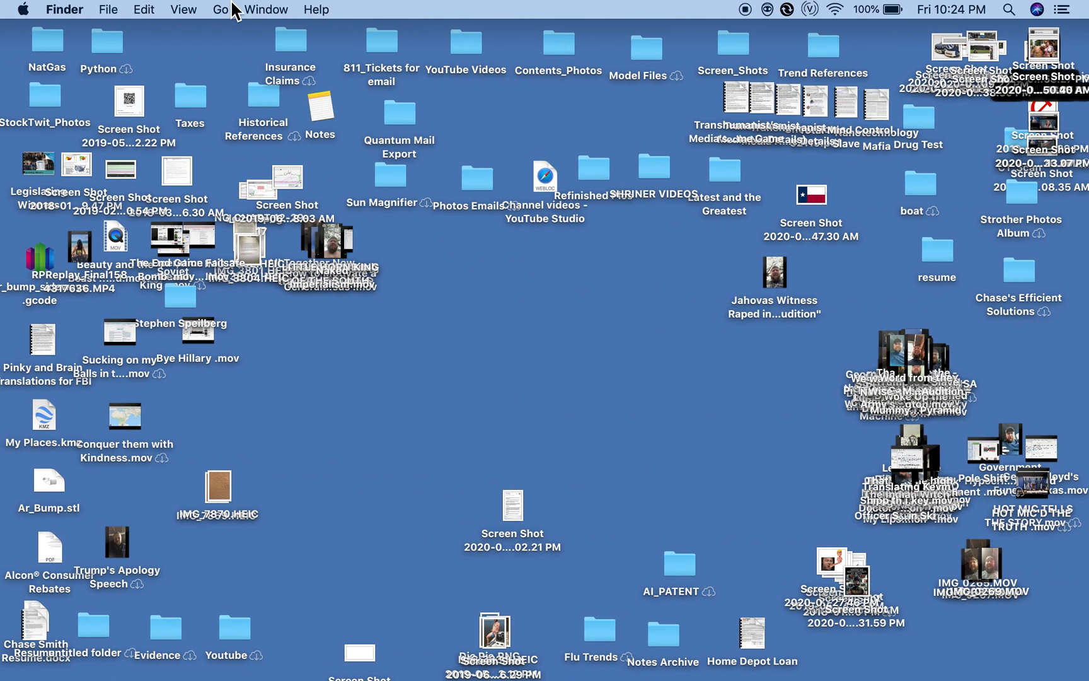
# - Launch System Preferences from the Apple menu
pyautogui.click(23, 9)
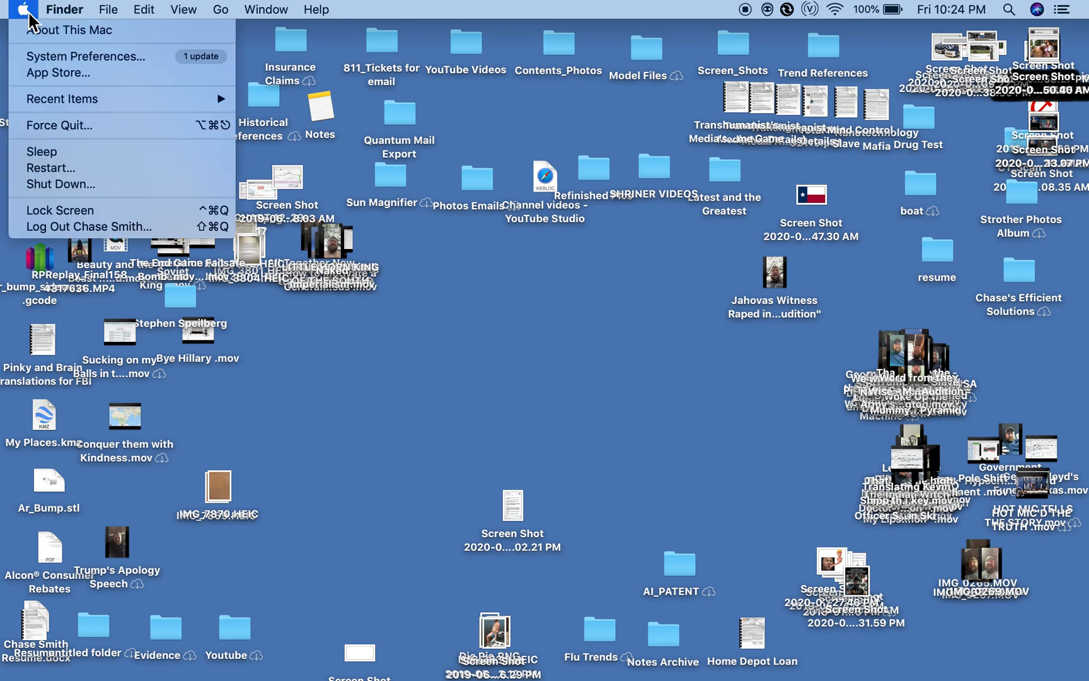
pyautogui.moveTo(59, 119)
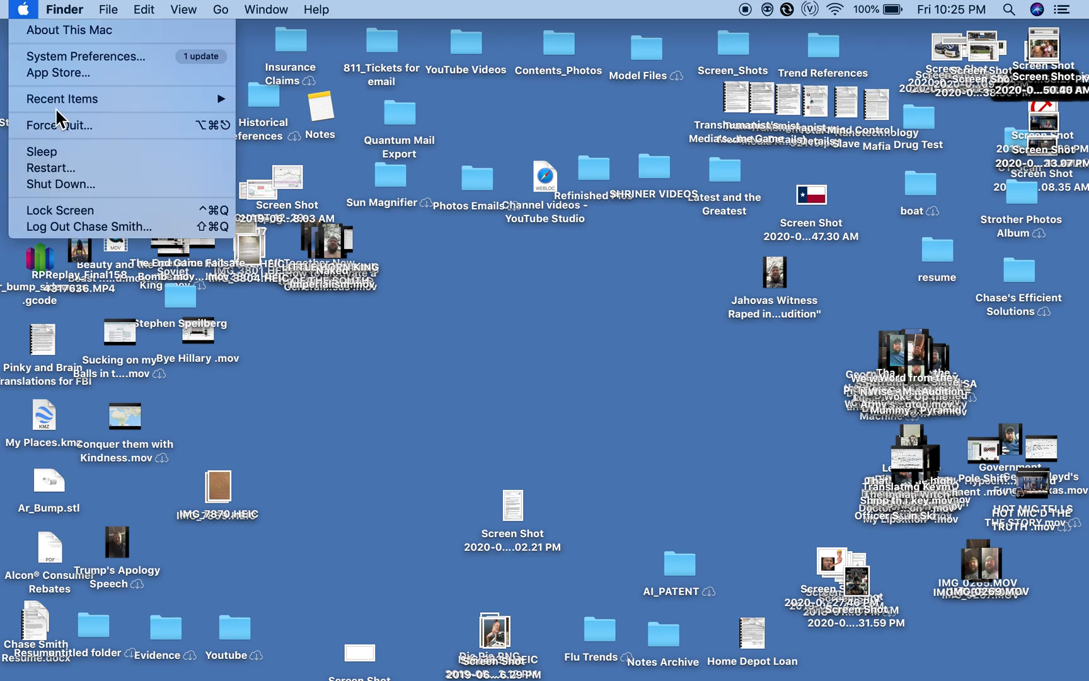
pyautogui.moveTo(68, 95)
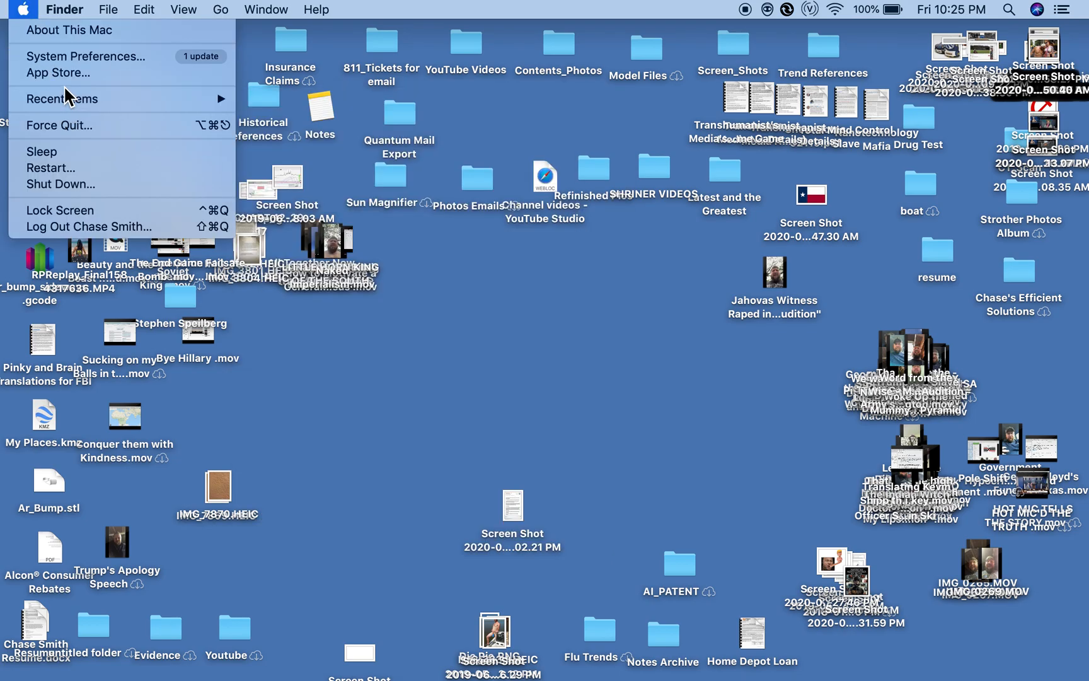
pyautogui.moveTo(84, 56)
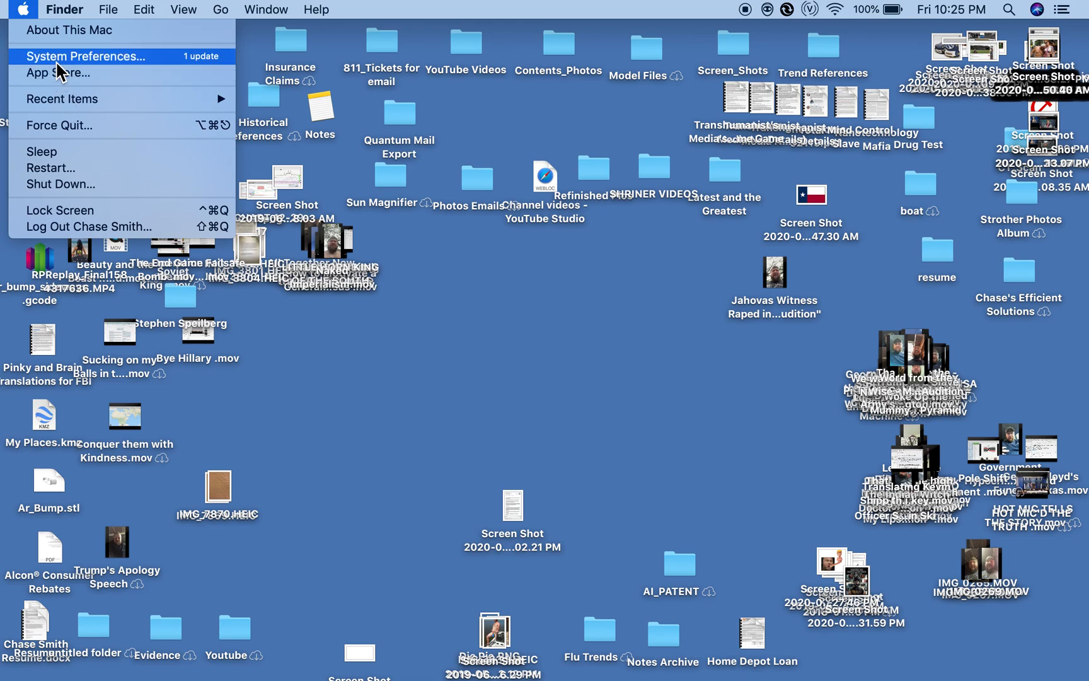
pyautogui.click(85, 57)
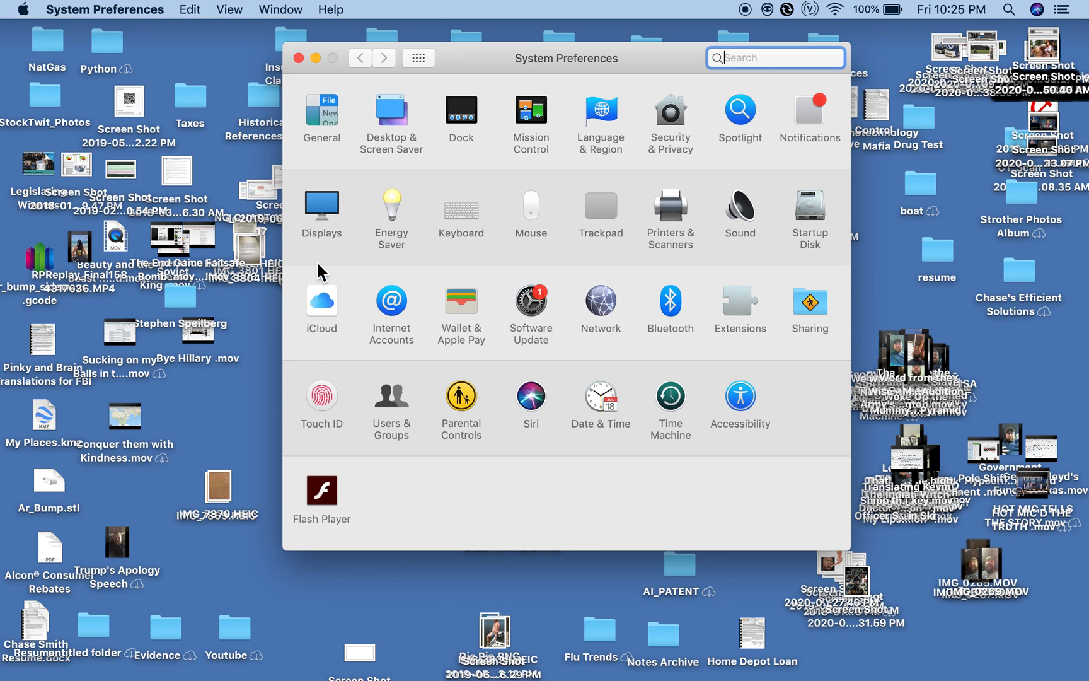
pyautogui.moveTo(327, 219)
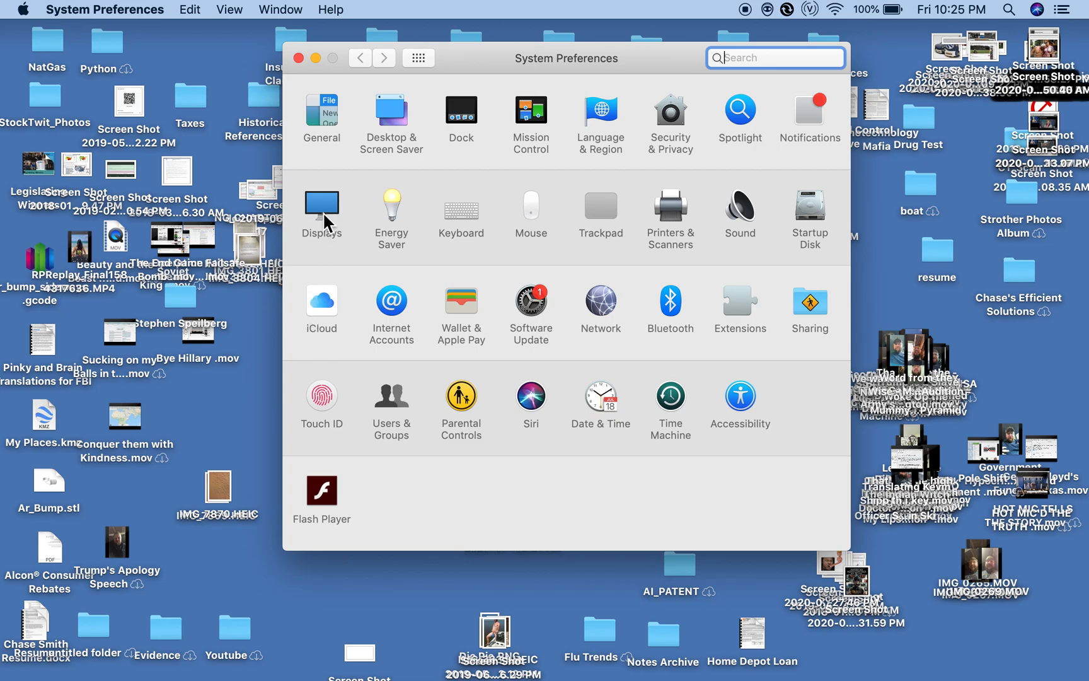
# - Go to Displays, show the Color profiles, and start the Display Calibrator Assistant
pyautogui.click(321, 212)
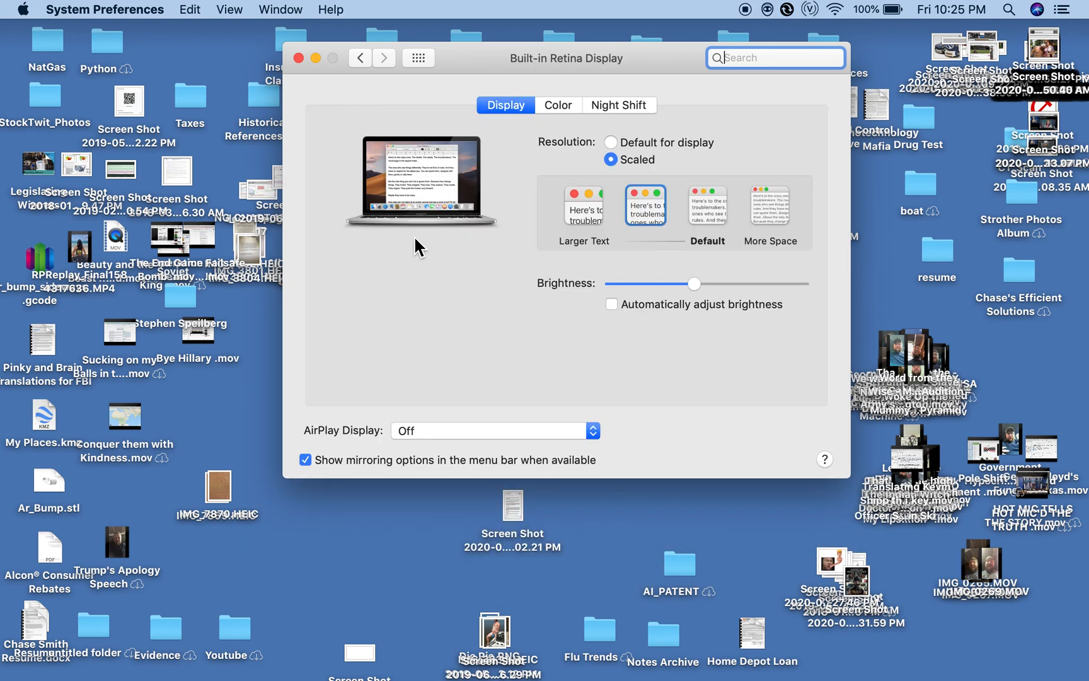
pyautogui.moveTo(562, 142)
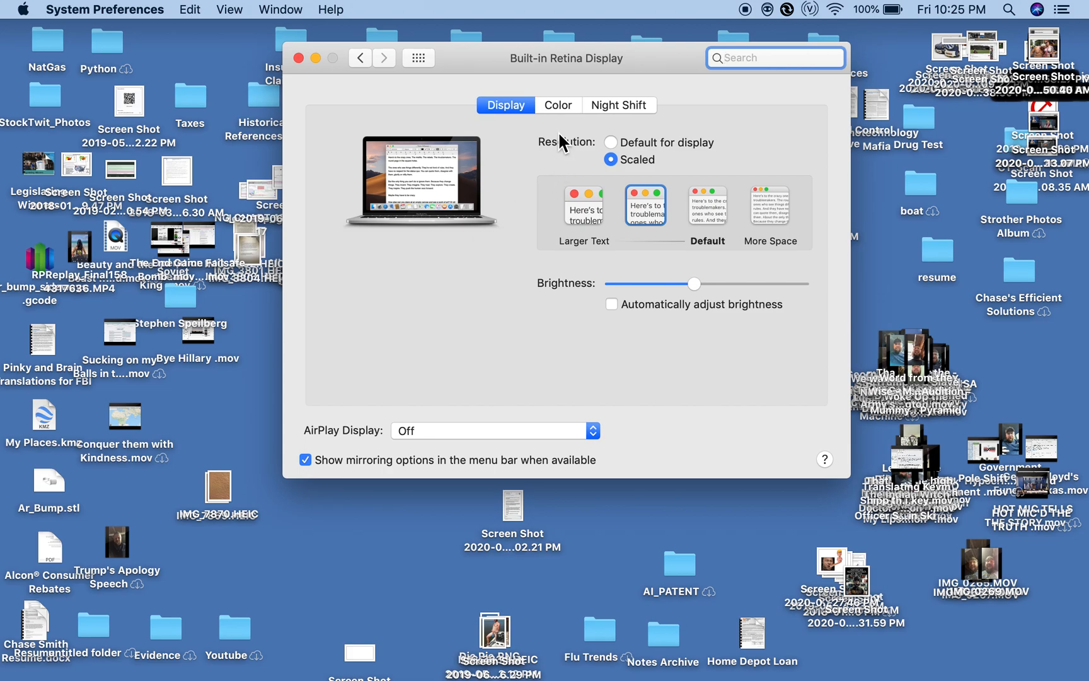
pyautogui.click(557, 105)
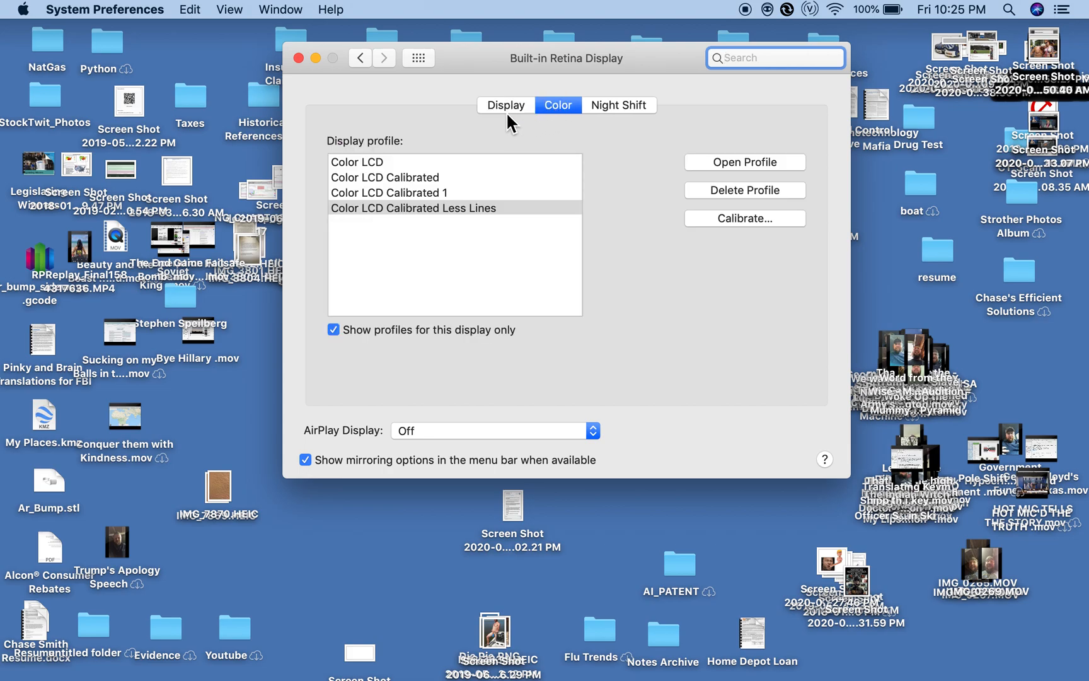
pyautogui.click(505, 105)
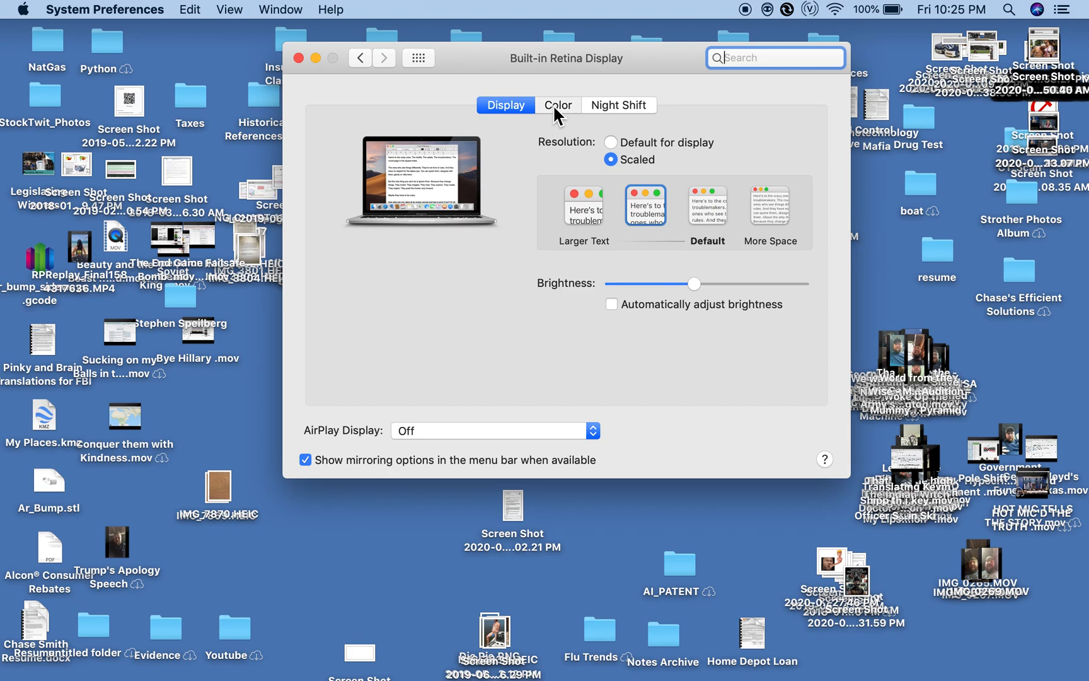
pyautogui.click(557, 104)
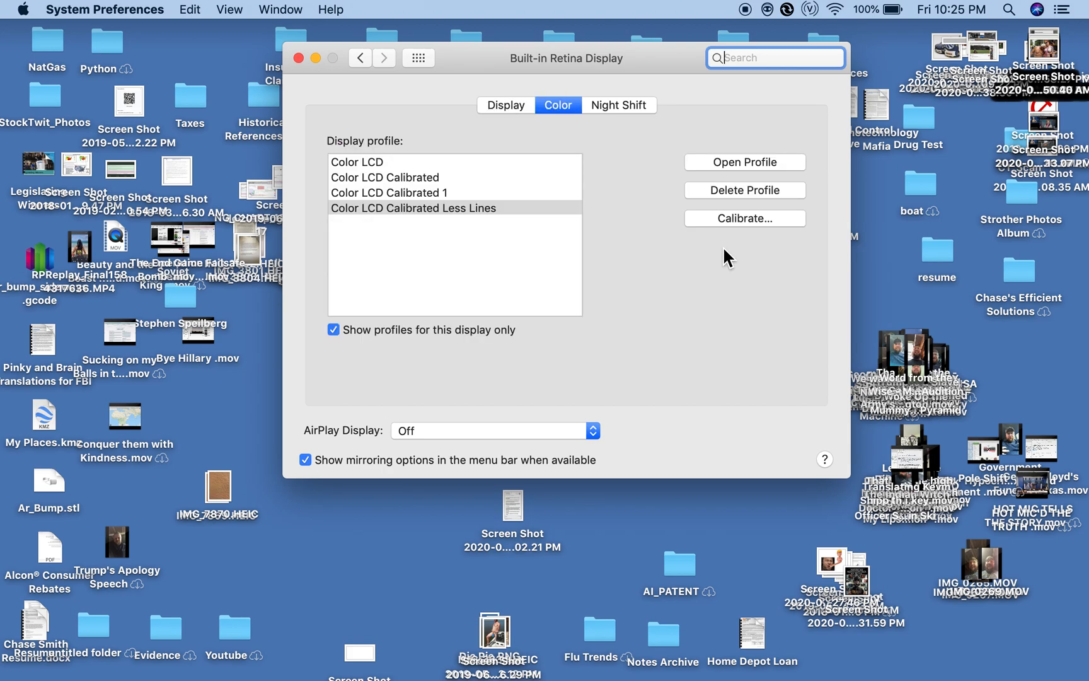
pyautogui.click(743, 218)
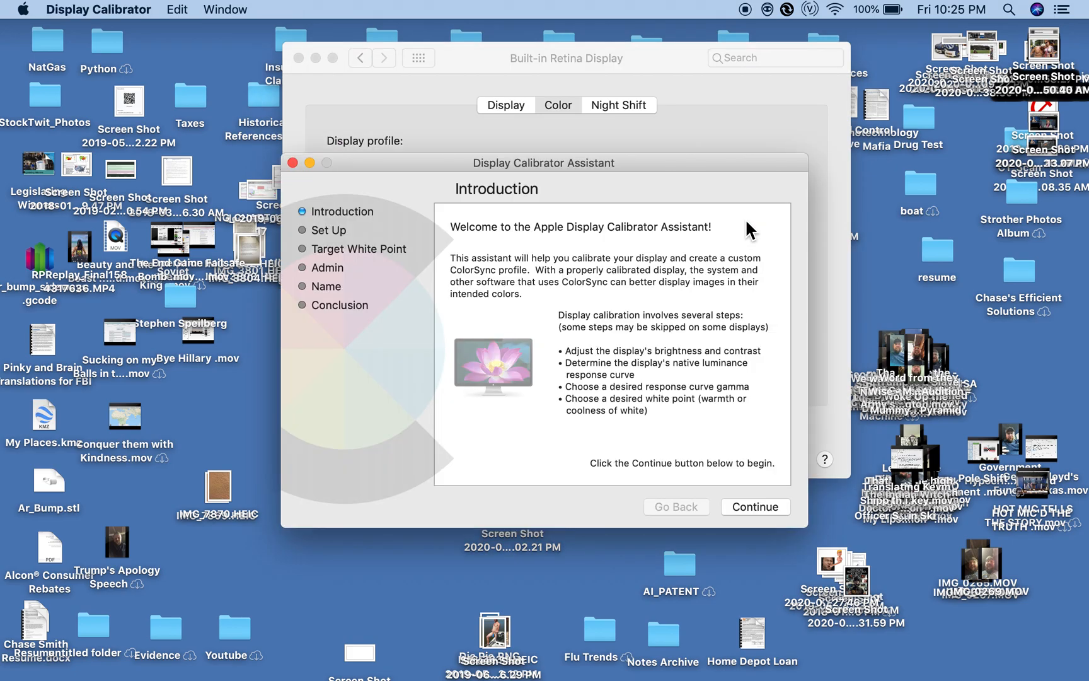
# - Continue past the introduction to the Target White Point step, slider near D65
pyautogui.click(753, 507)
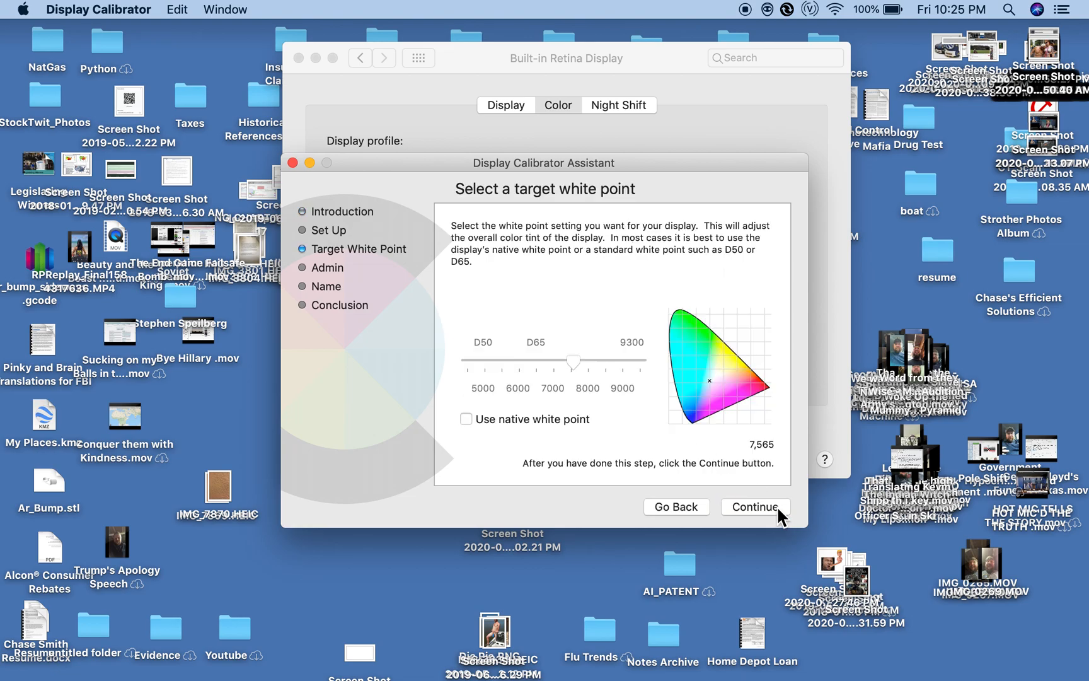
pyautogui.moveTo(695, 379)
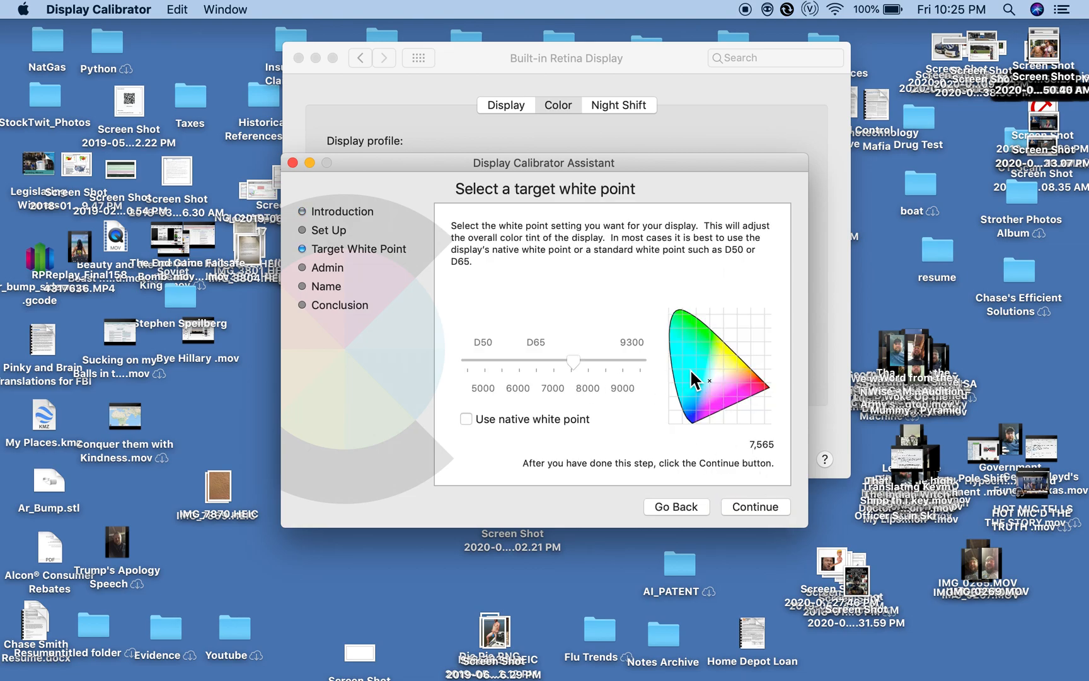
pyautogui.moveTo(682, 379)
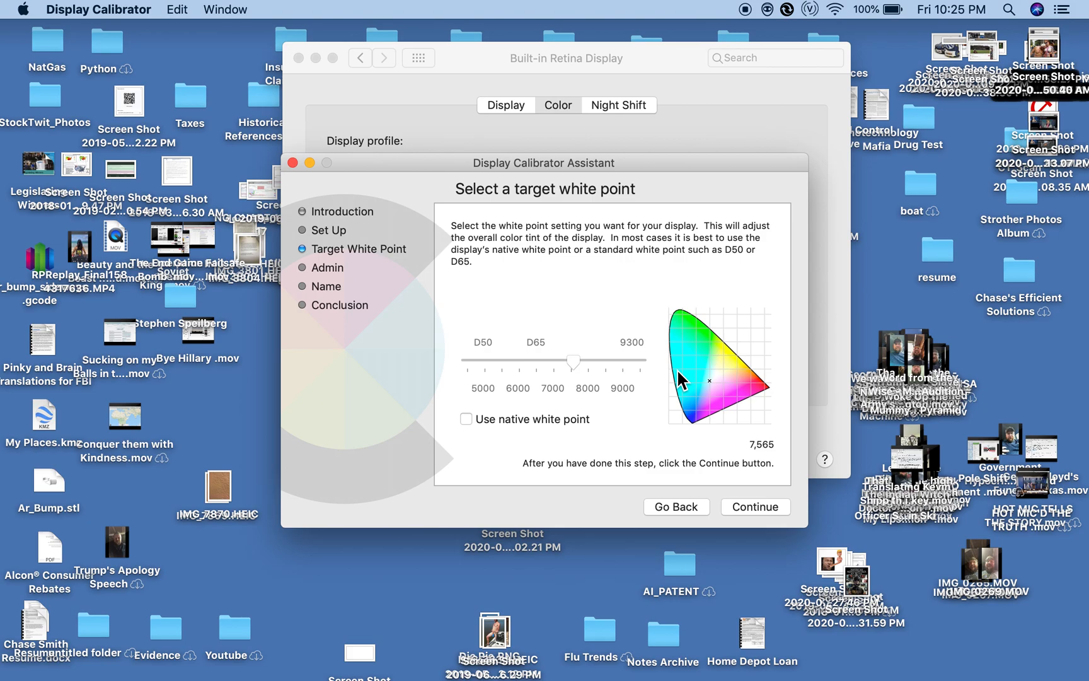
pyautogui.moveTo(576, 375)
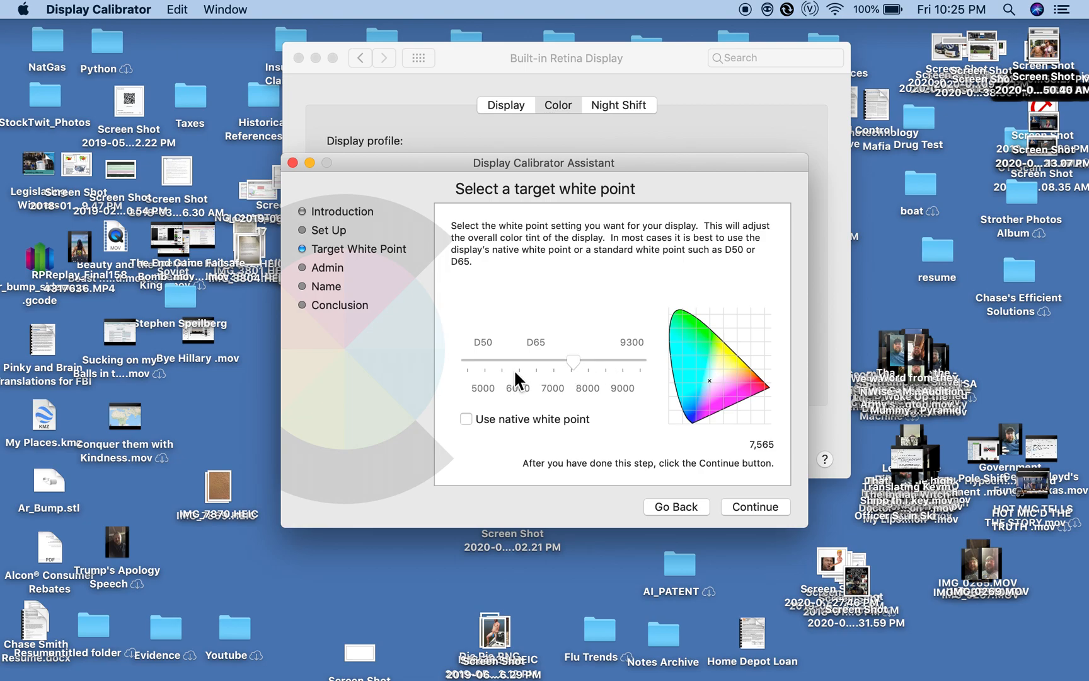
pyautogui.moveTo(523, 382)
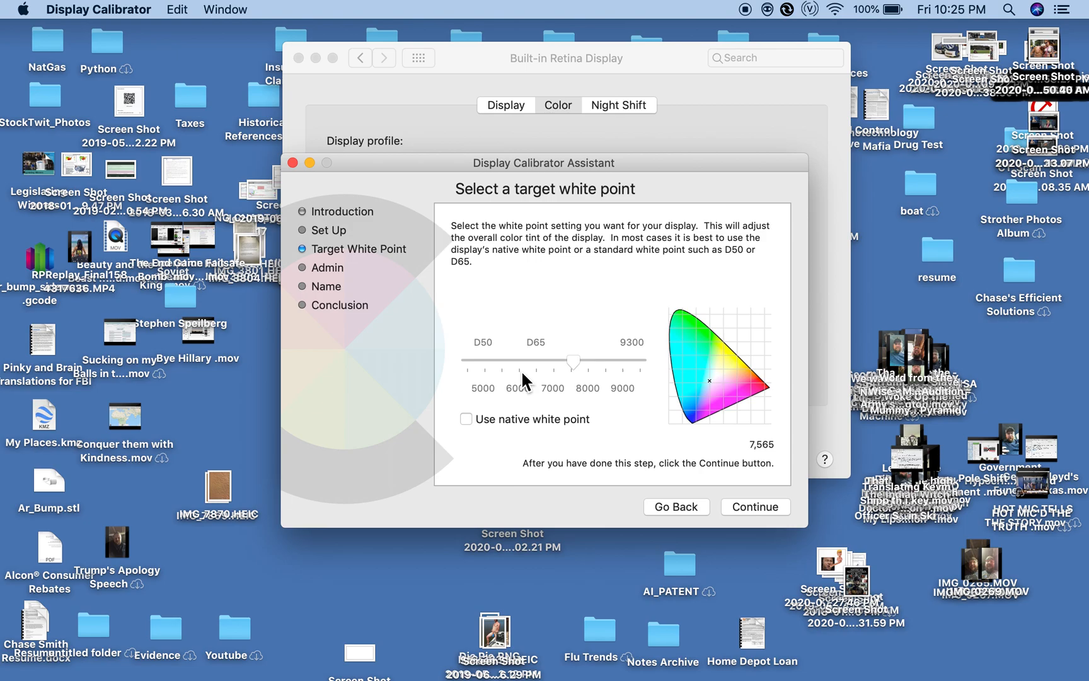
pyautogui.moveTo(530, 384)
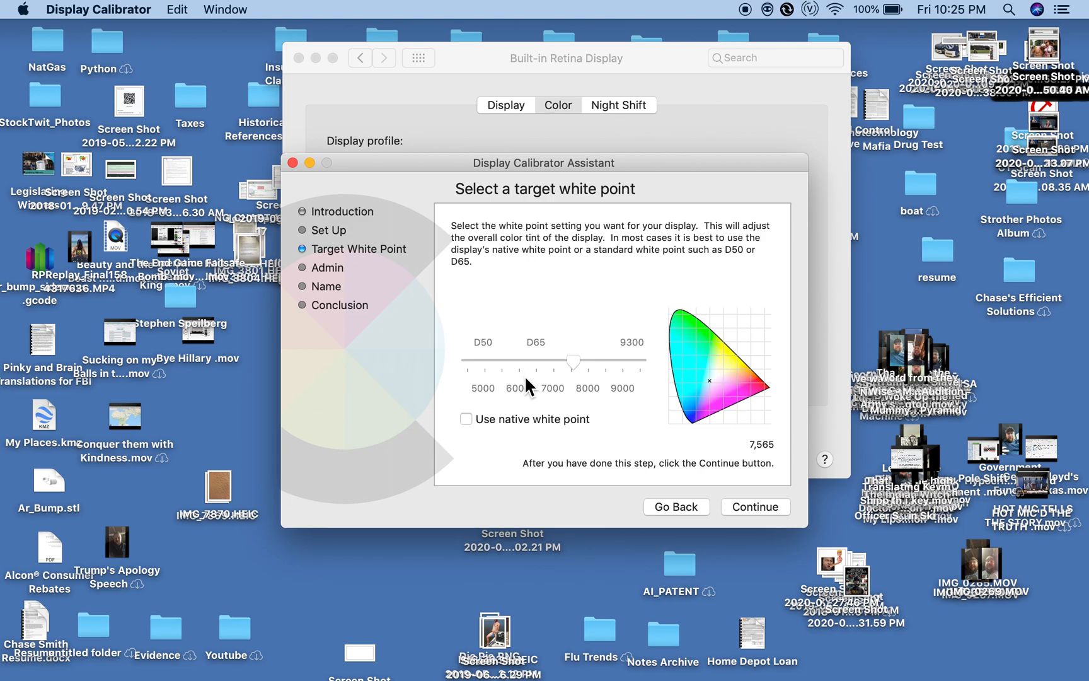
pyautogui.moveTo(590, 375)
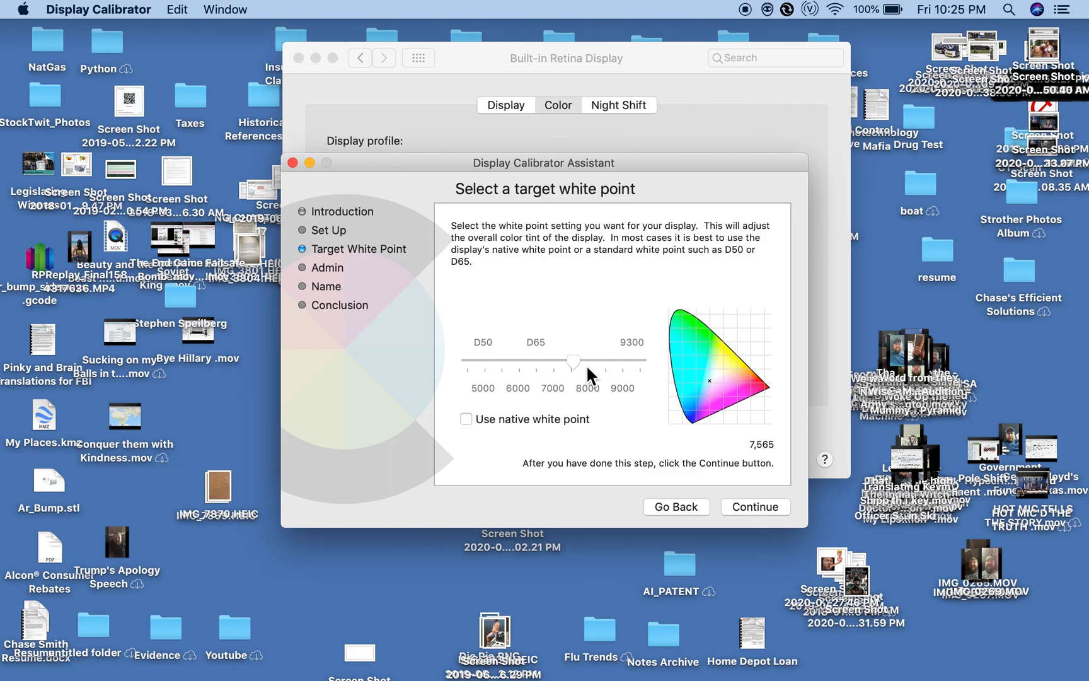
pyautogui.moveTo(555, 368)
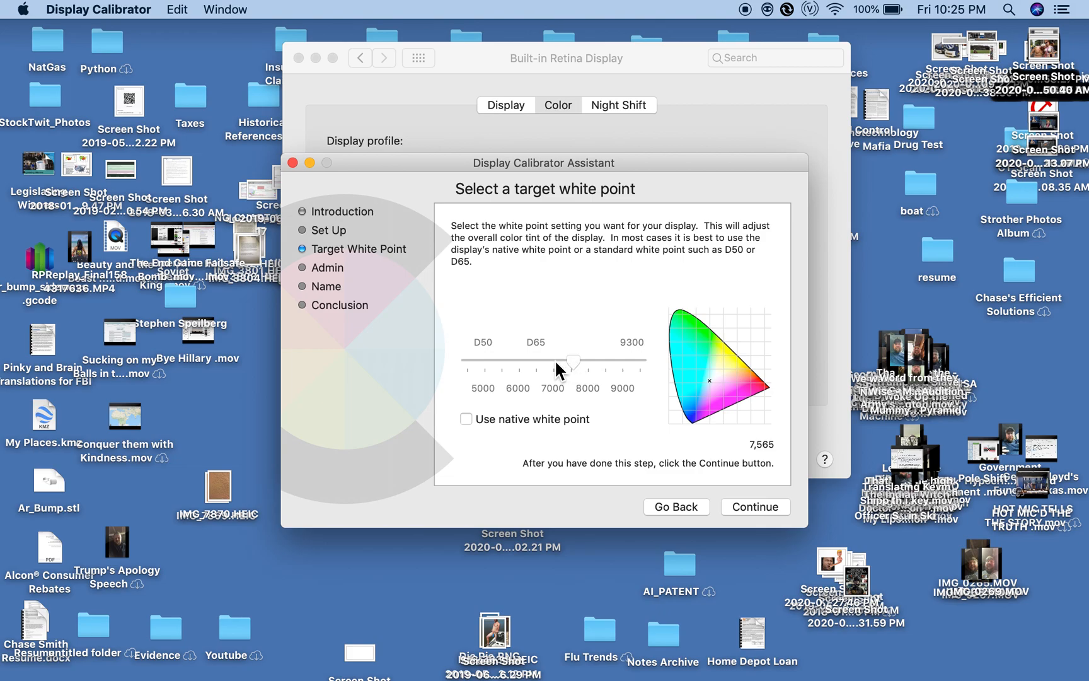
pyautogui.moveTo(590, 372)
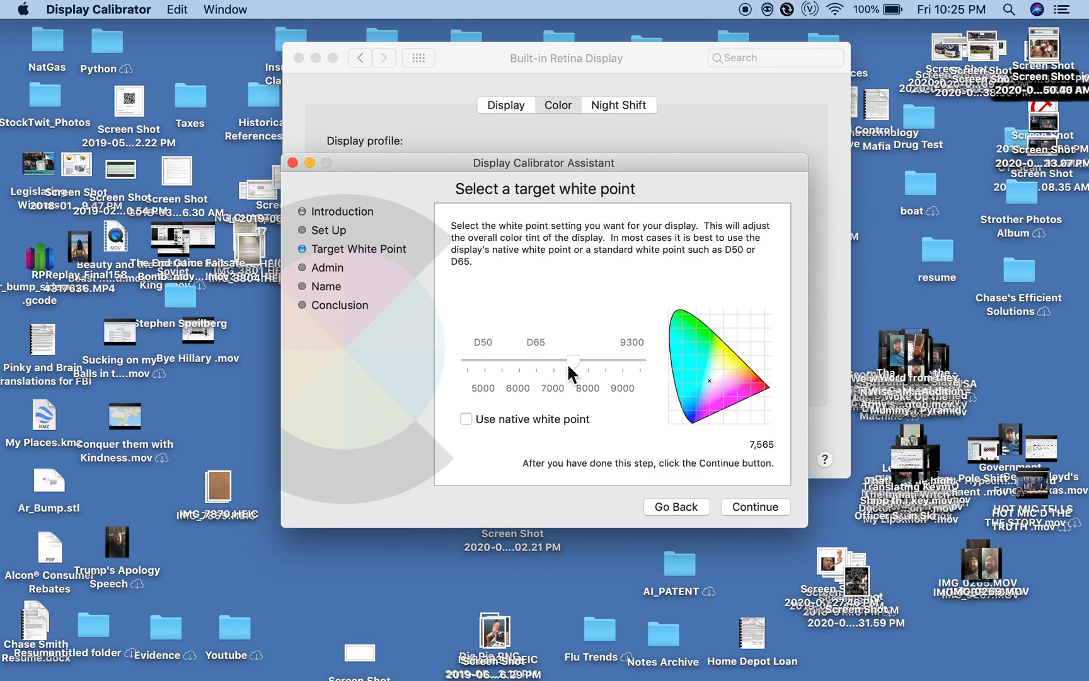
pyautogui.moveTo(576, 375)
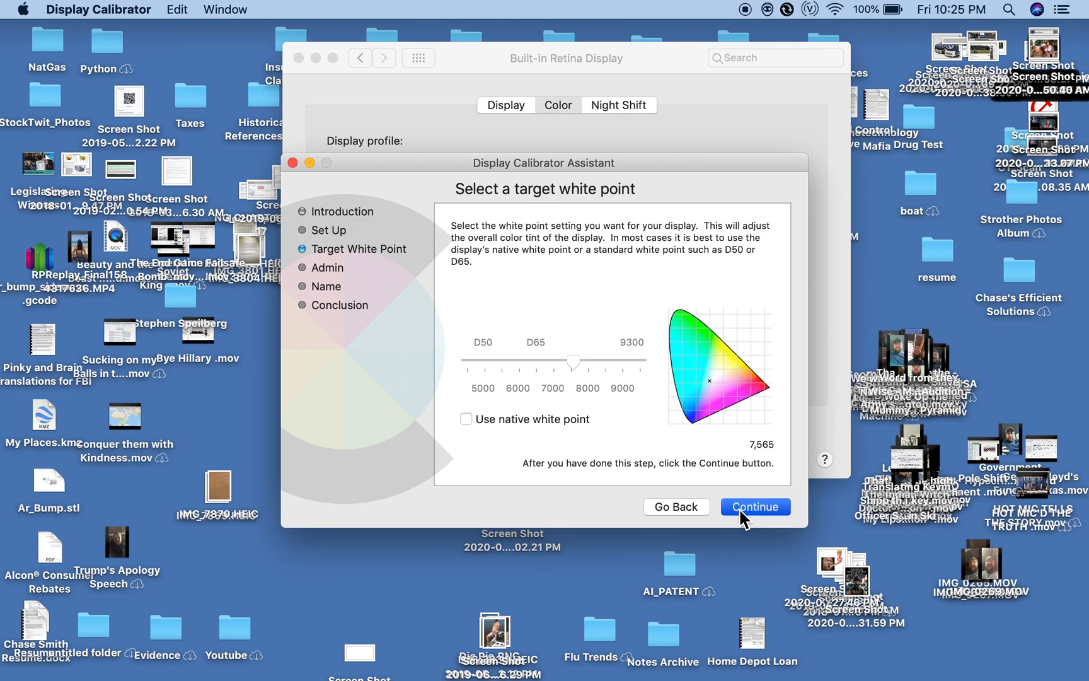
# - Accept the white point, skip administrator options, then quit the assistant at the naming step
pyautogui.click(753, 506)
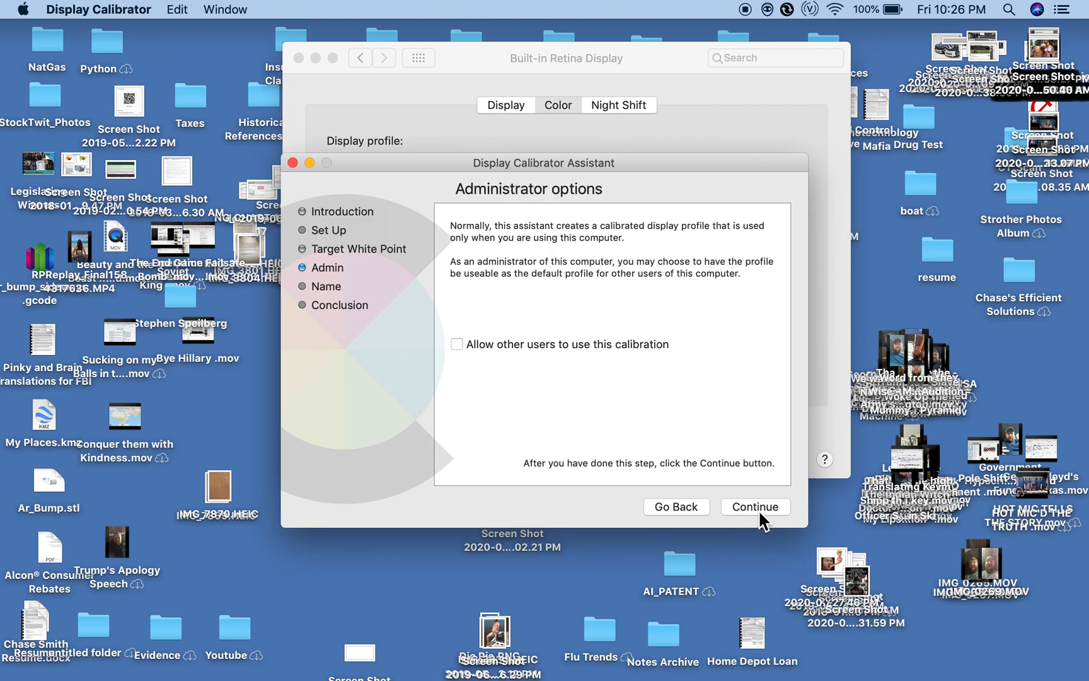
pyautogui.click(753, 507)
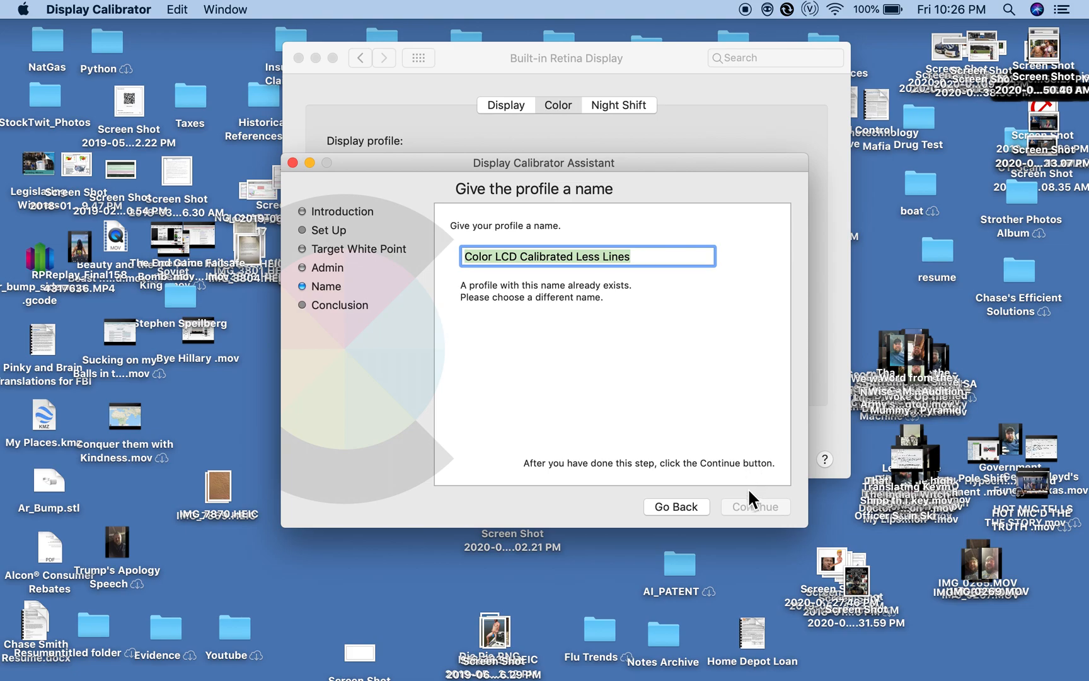
pyautogui.moveTo(666, 271)
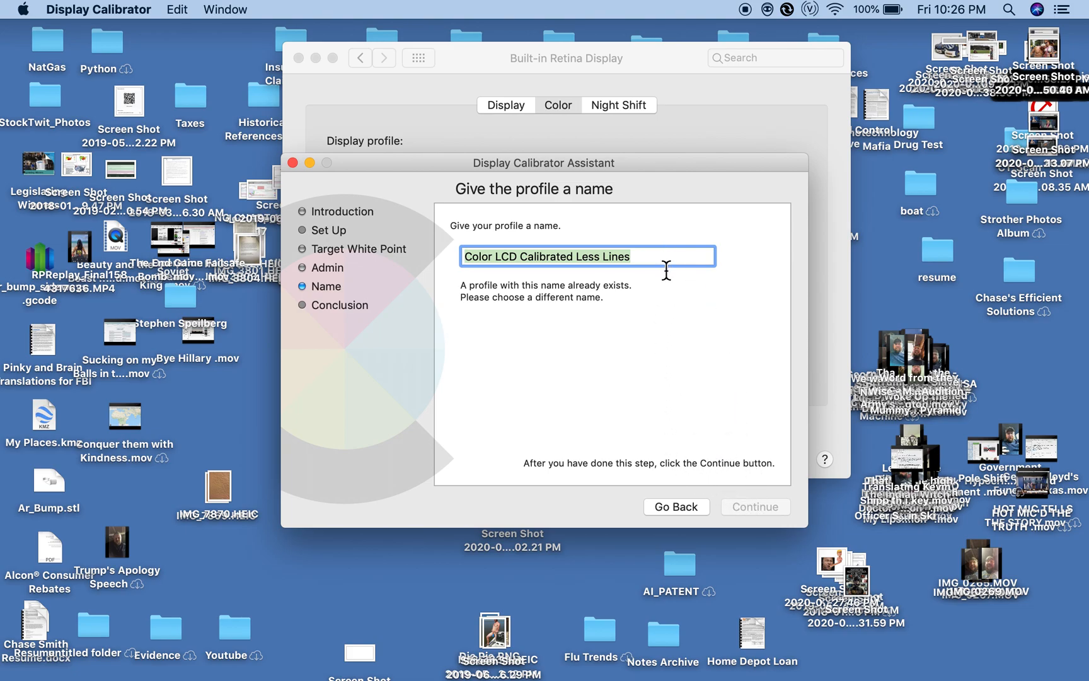
pyautogui.moveTo(543, 315)
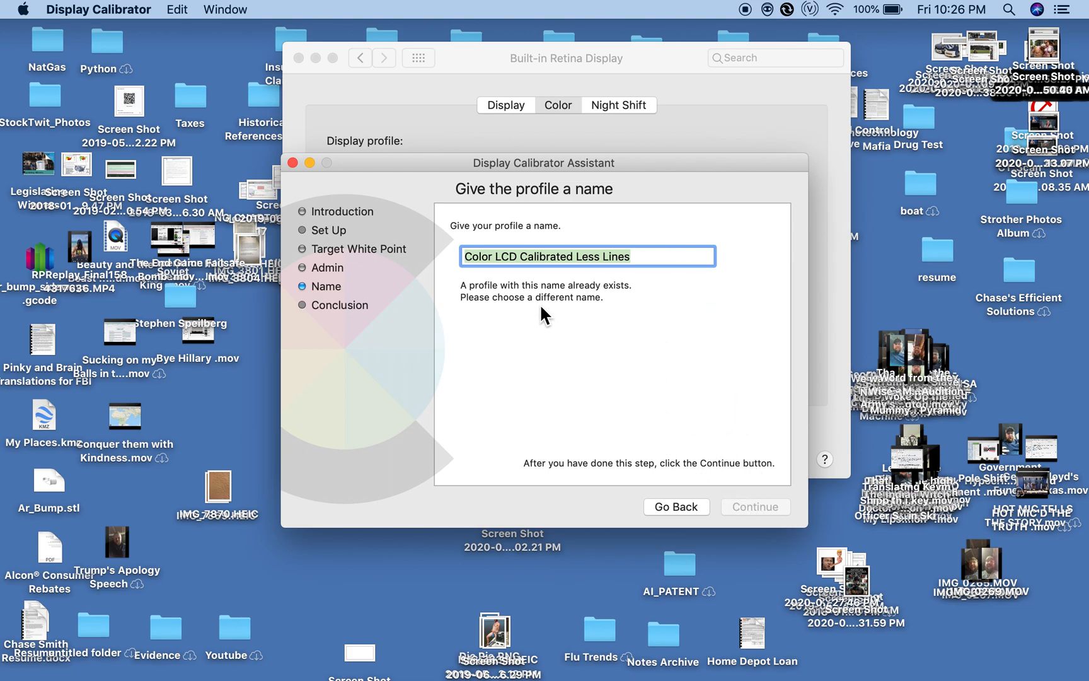
pyautogui.moveTo(429, 271)
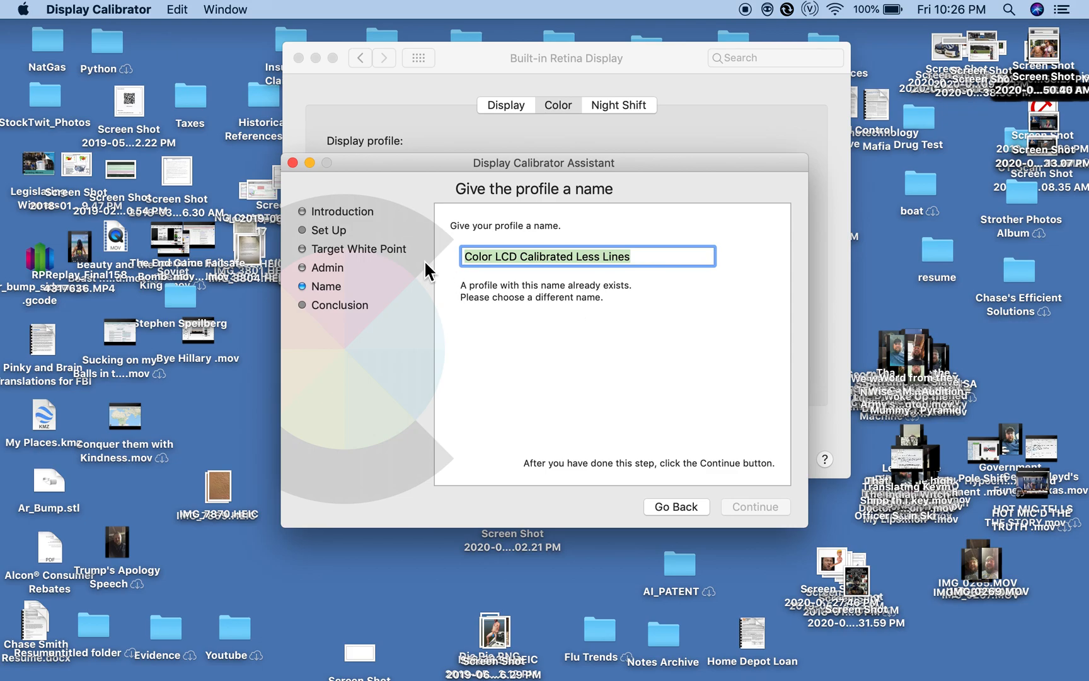
pyautogui.moveTo(581, 314)
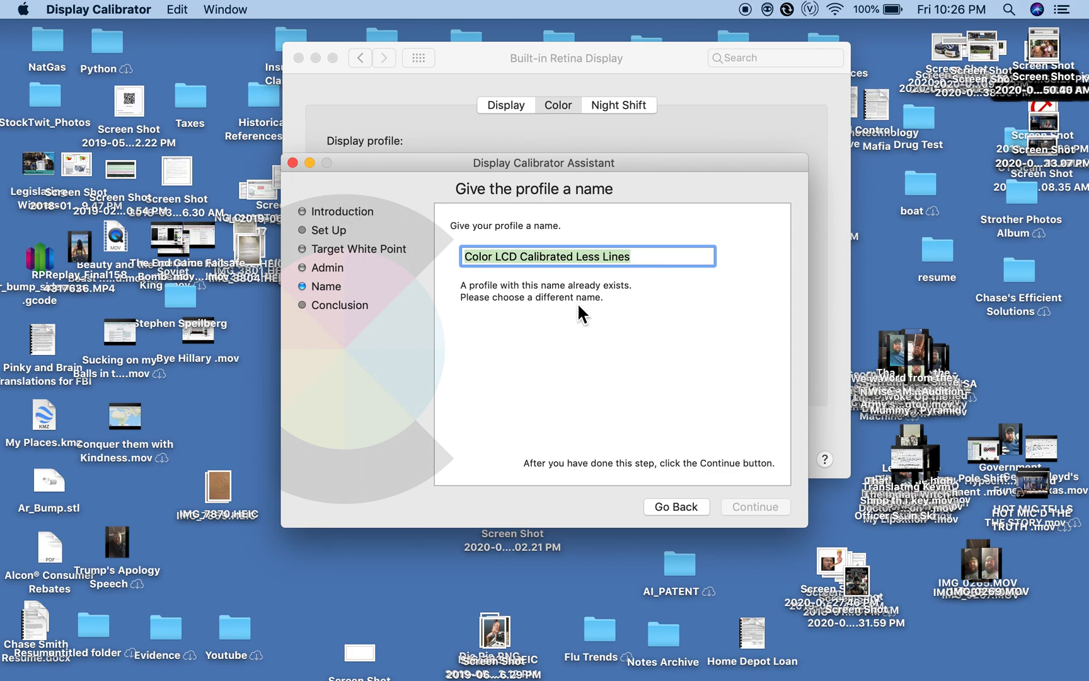
pyautogui.moveTo(641, 256)
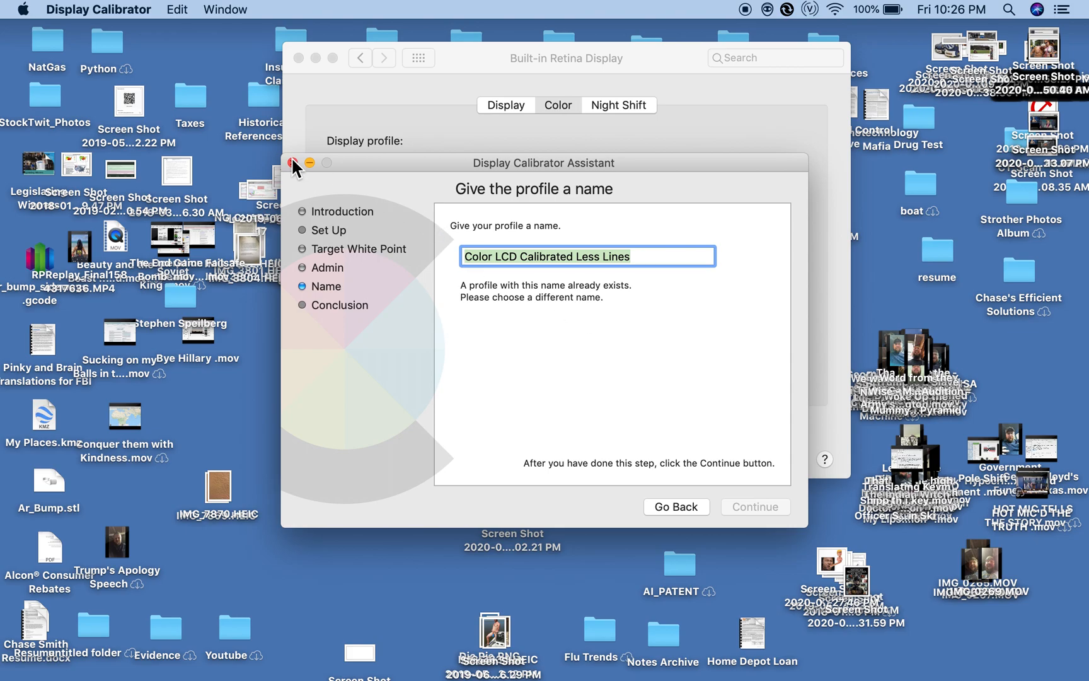
pyautogui.click(291, 162)
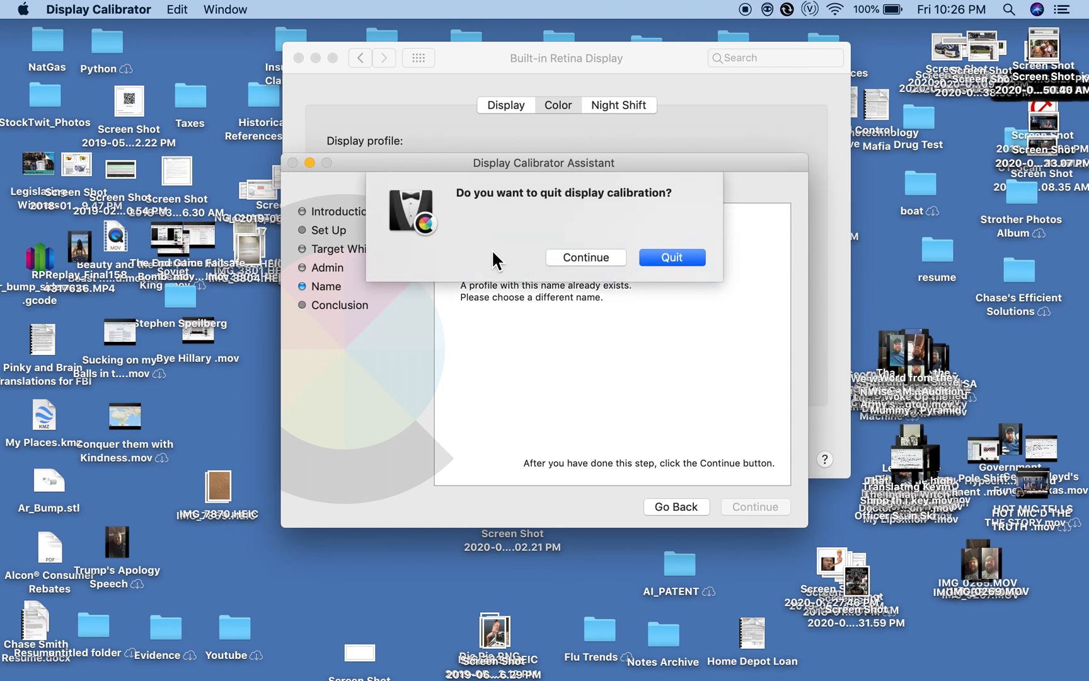
pyautogui.moveTo(664, 271)
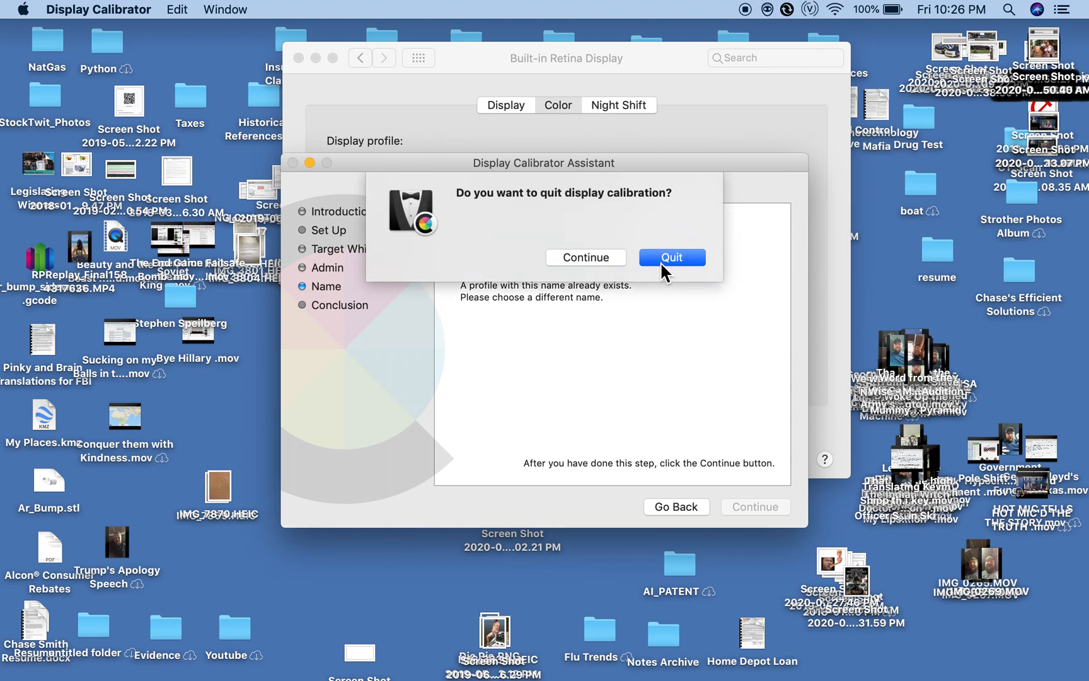
pyautogui.click(671, 257)
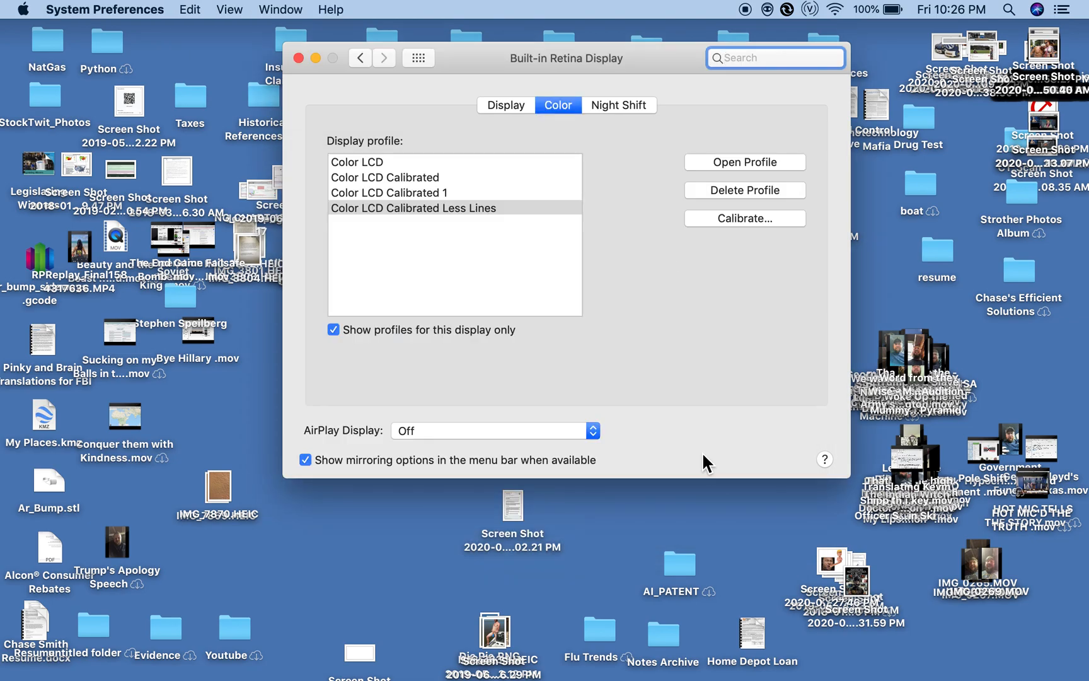
pyautogui.moveTo(730, 465)
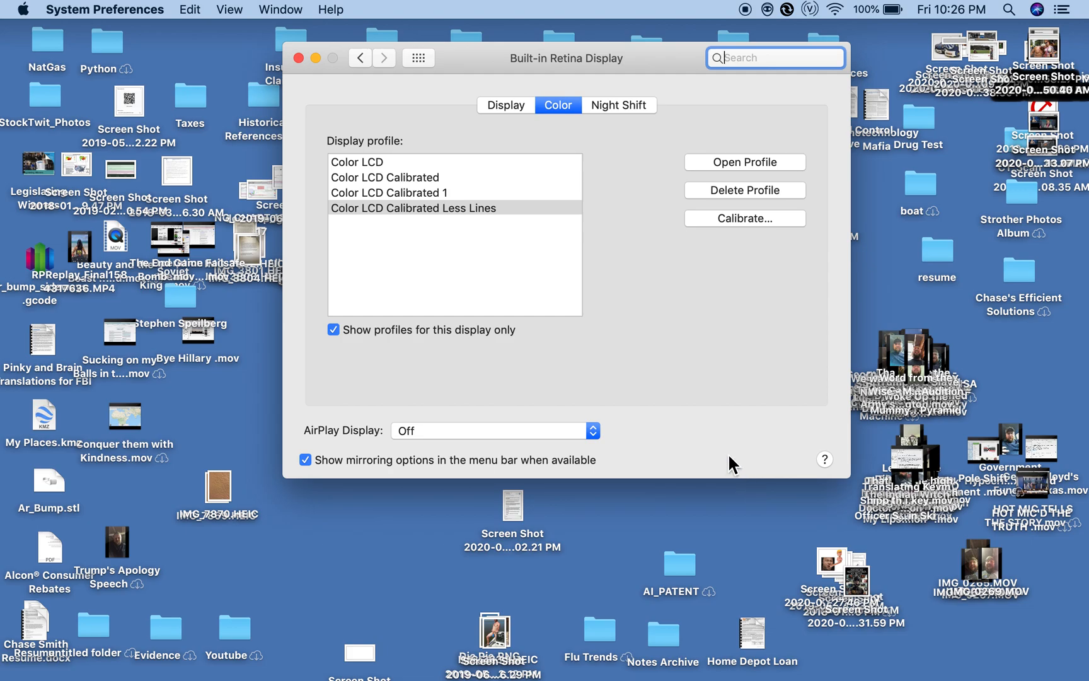
pyautogui.moveTo(758, 240)
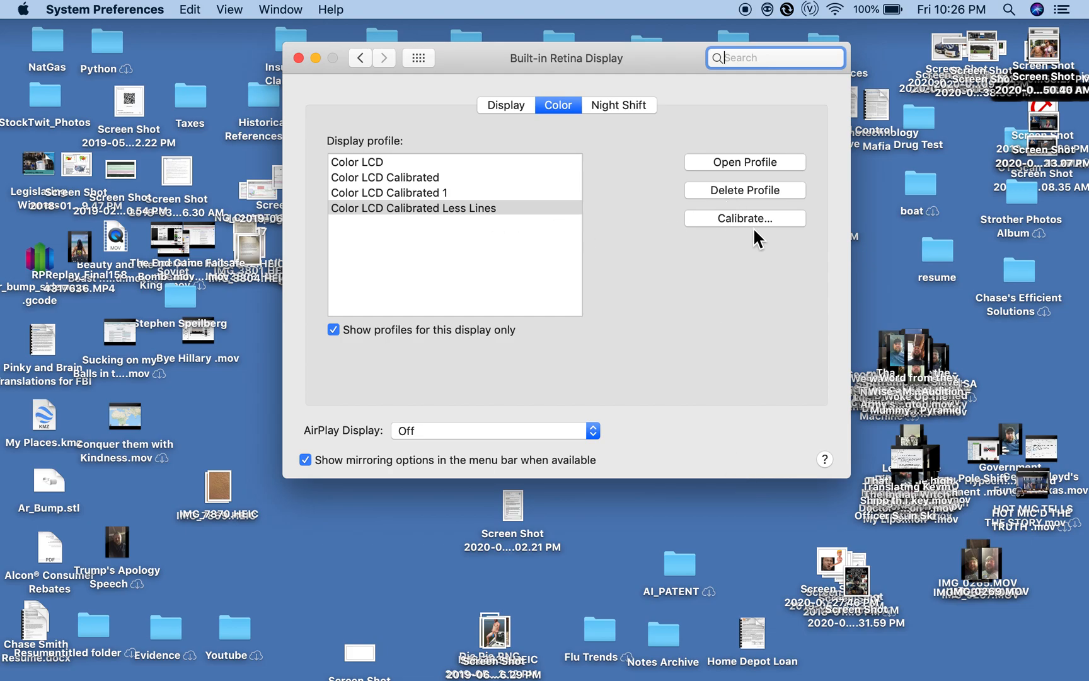
pyautogui.moveTo(750, 225)
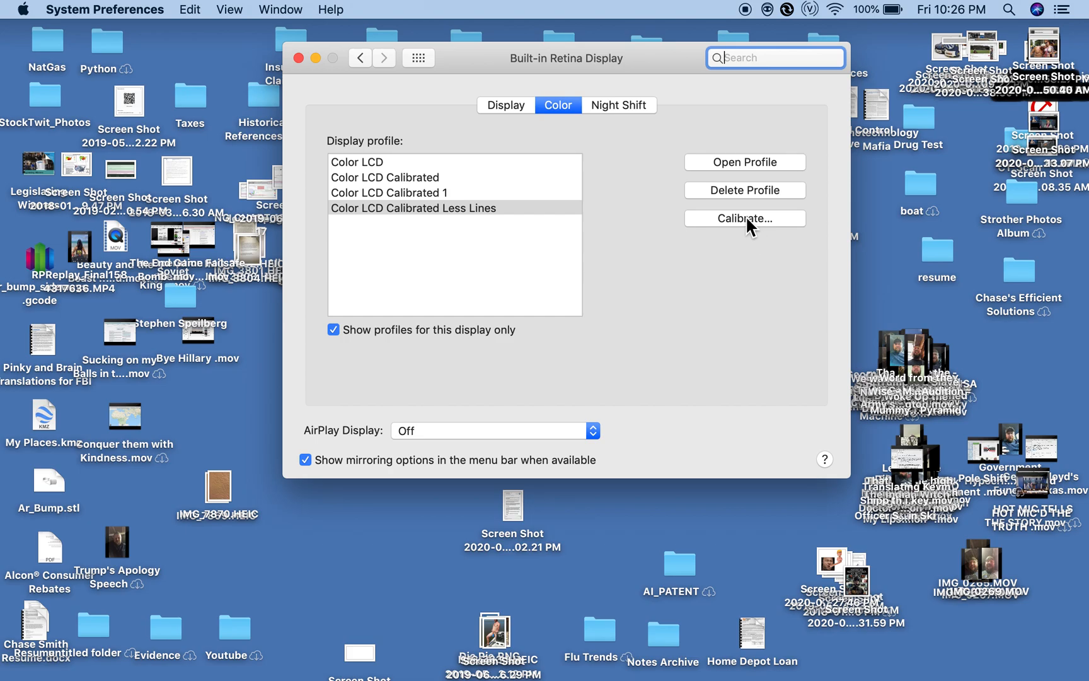
pyautogui.moveTo(788, 365)
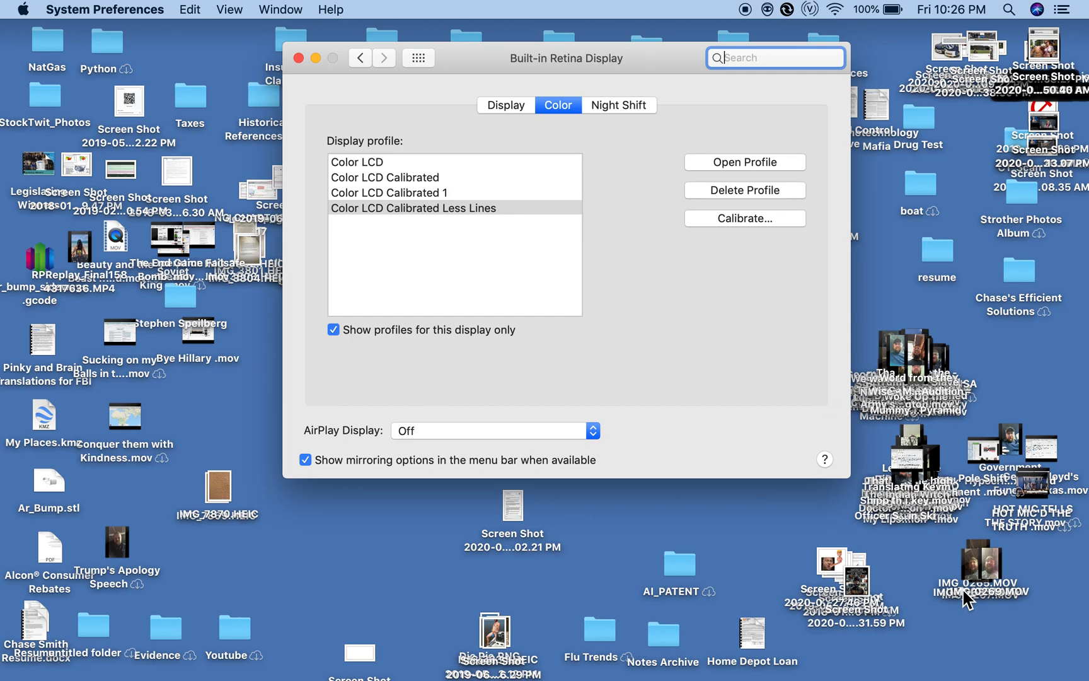
pyautogui.moveTo(935, 404)
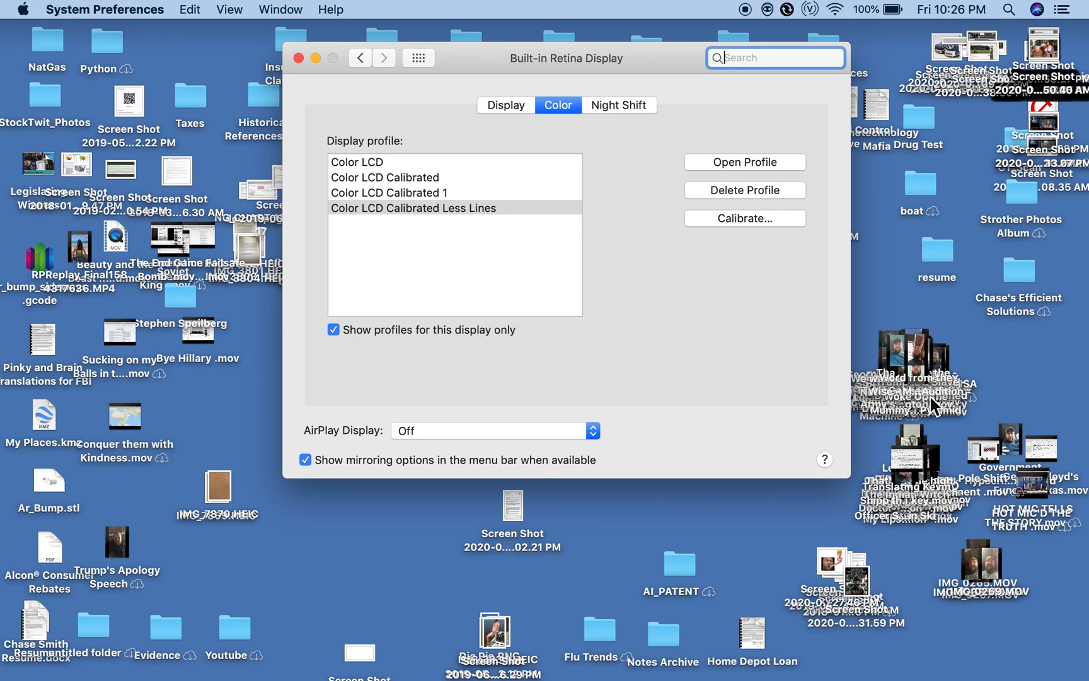
pyautogui.moveTo(936, 340)
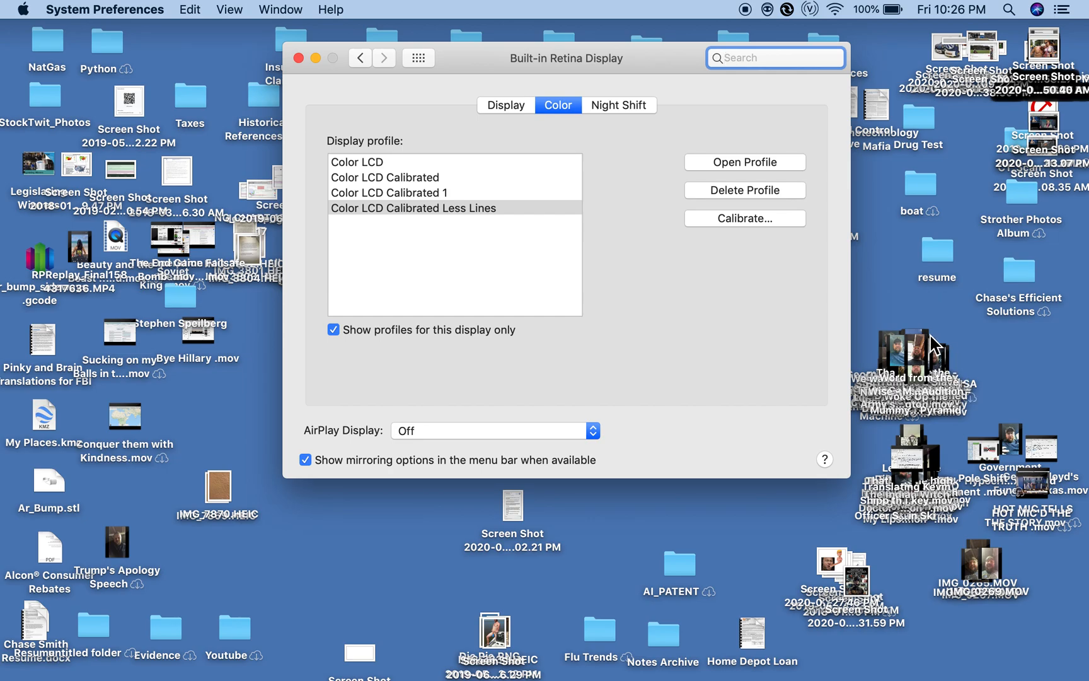
pyautogui.moveTo(932, 311)
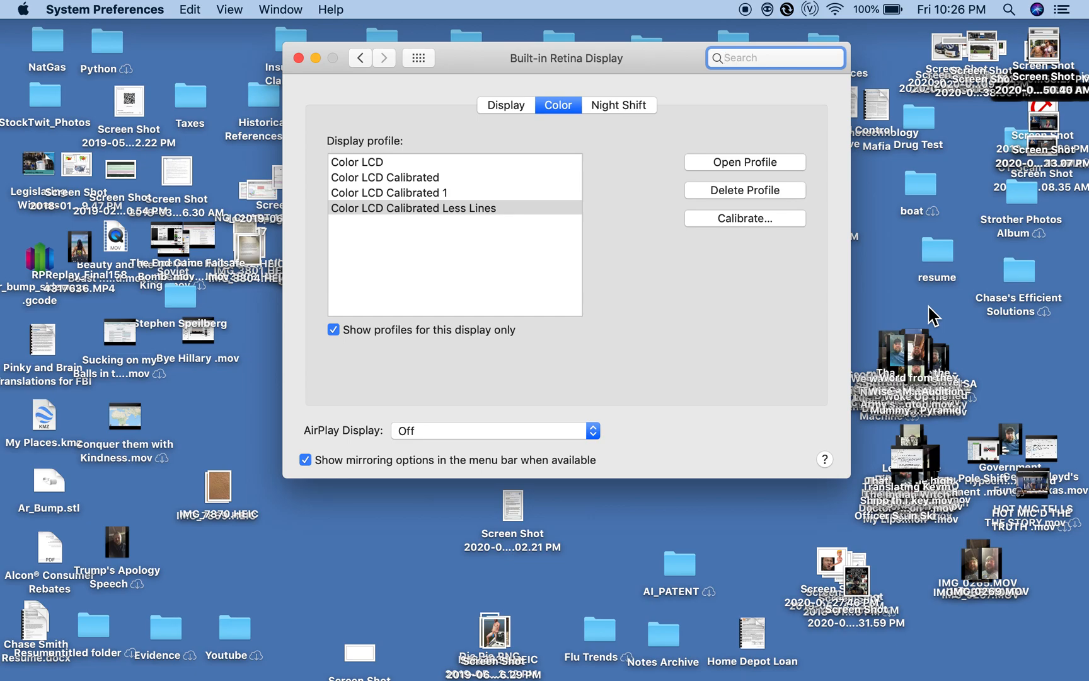
pyautogui.moveTo(1004, 670)
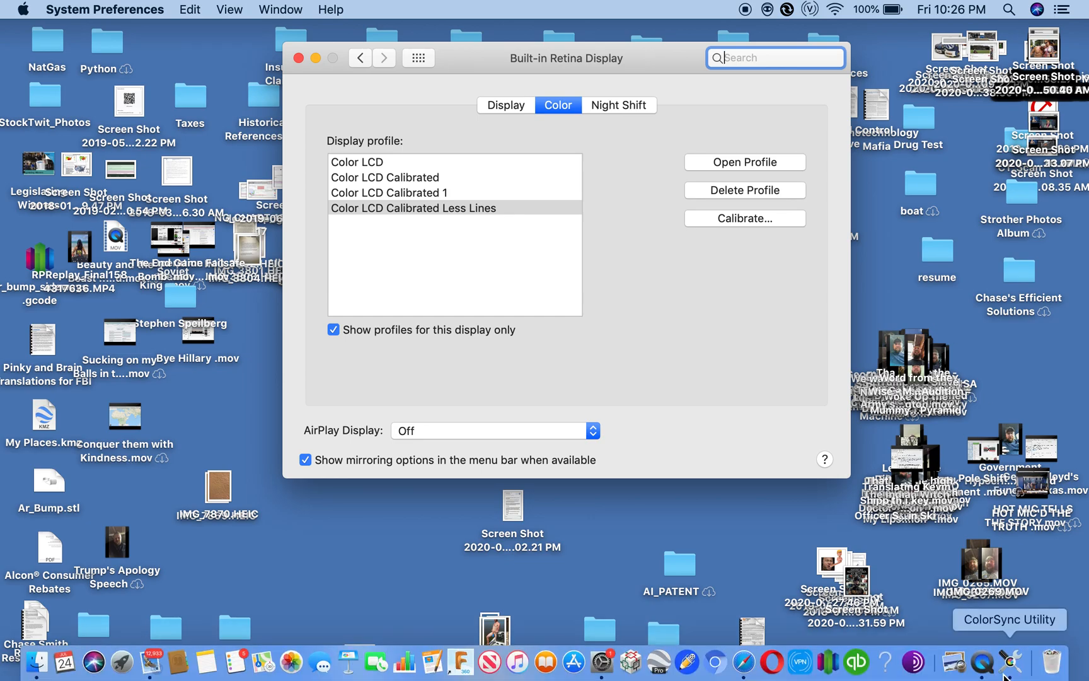
pyautogui.rightClick(989, 661)
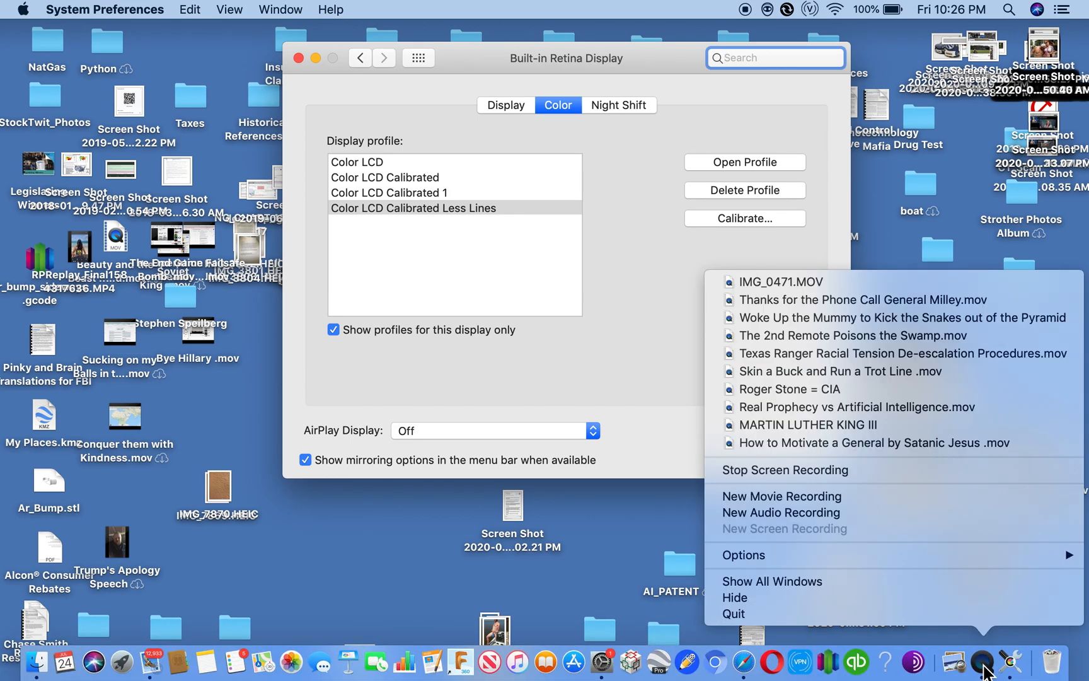